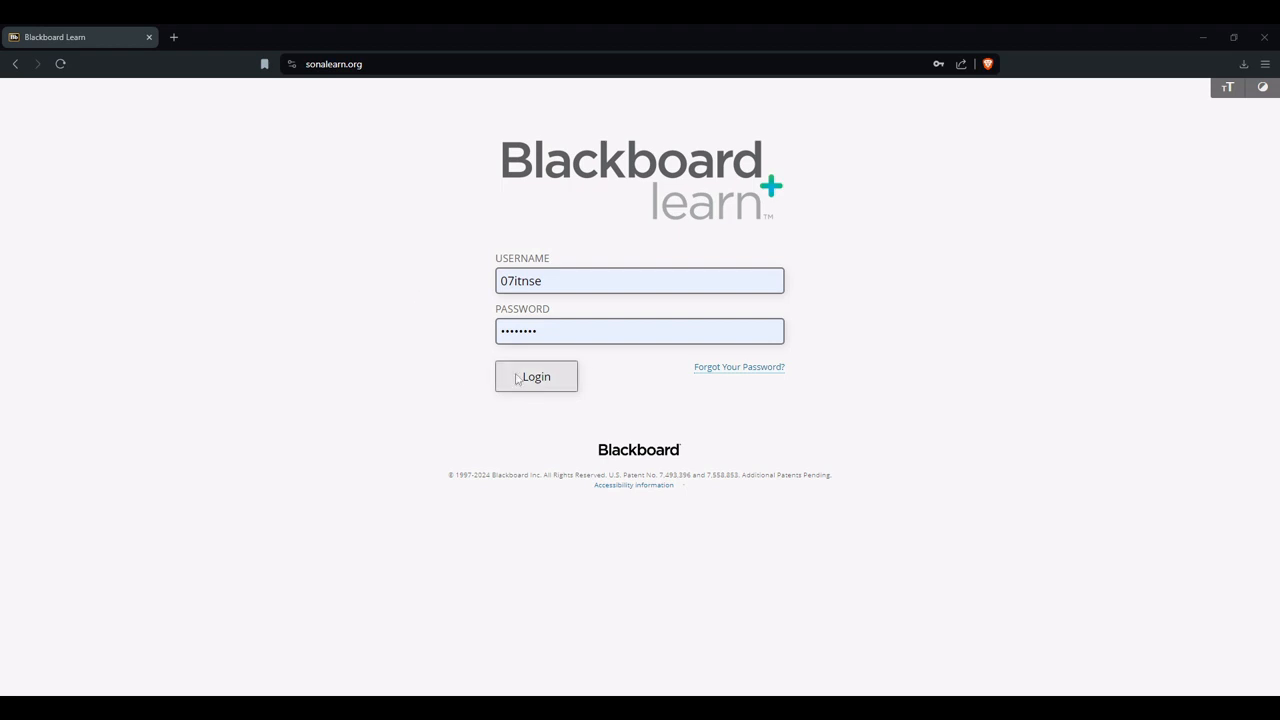
Log in and scroll down the My Courses list on the home portal
left_click(535, 376)
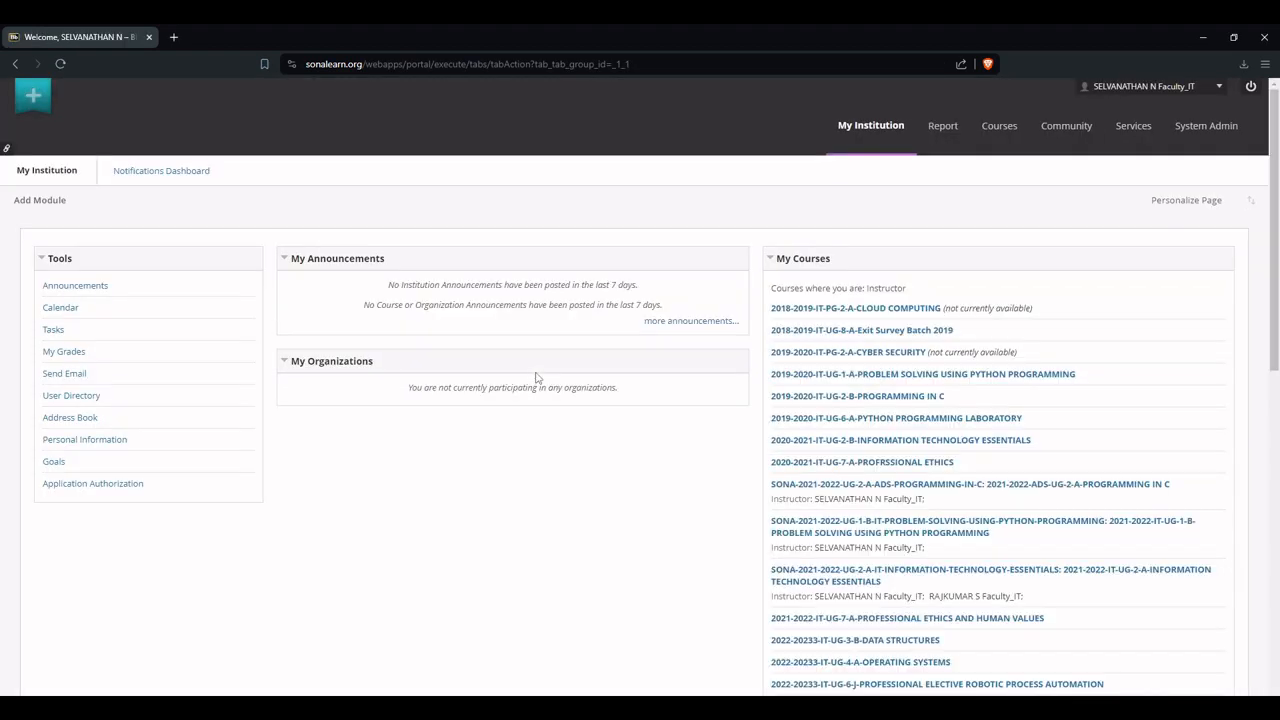
scroll("down", 3)
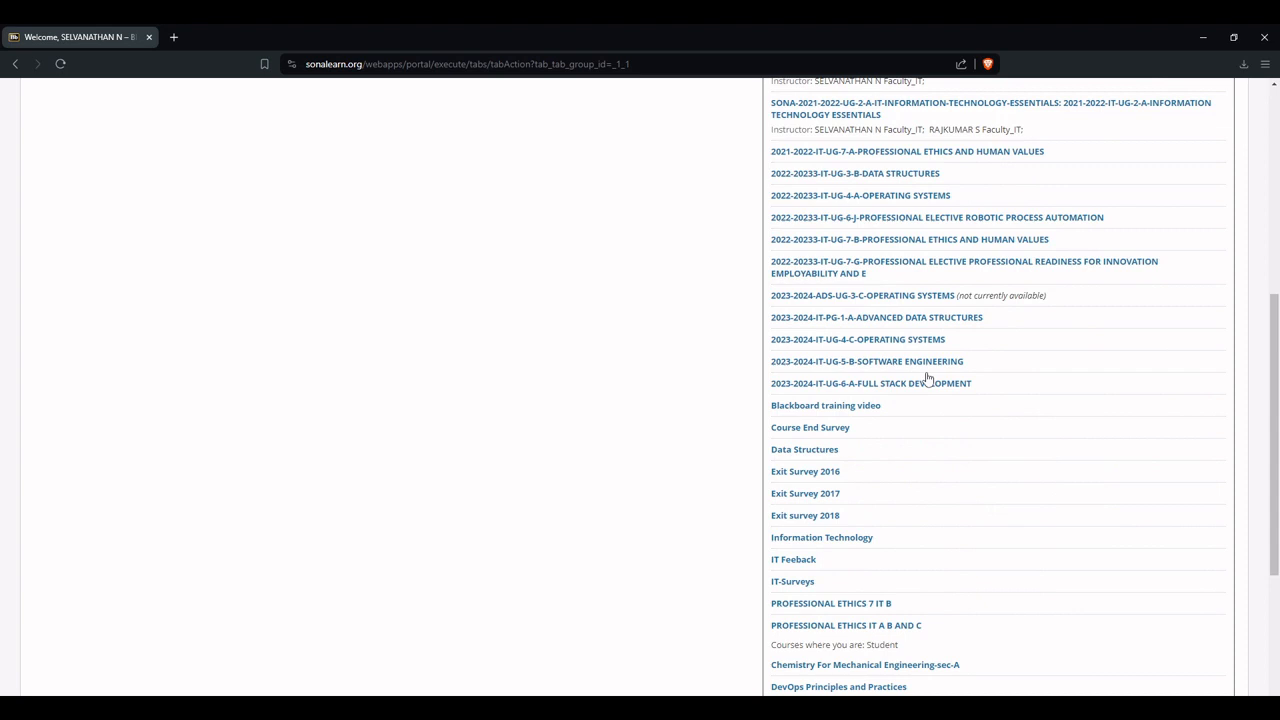
mouse_move(841, 387)
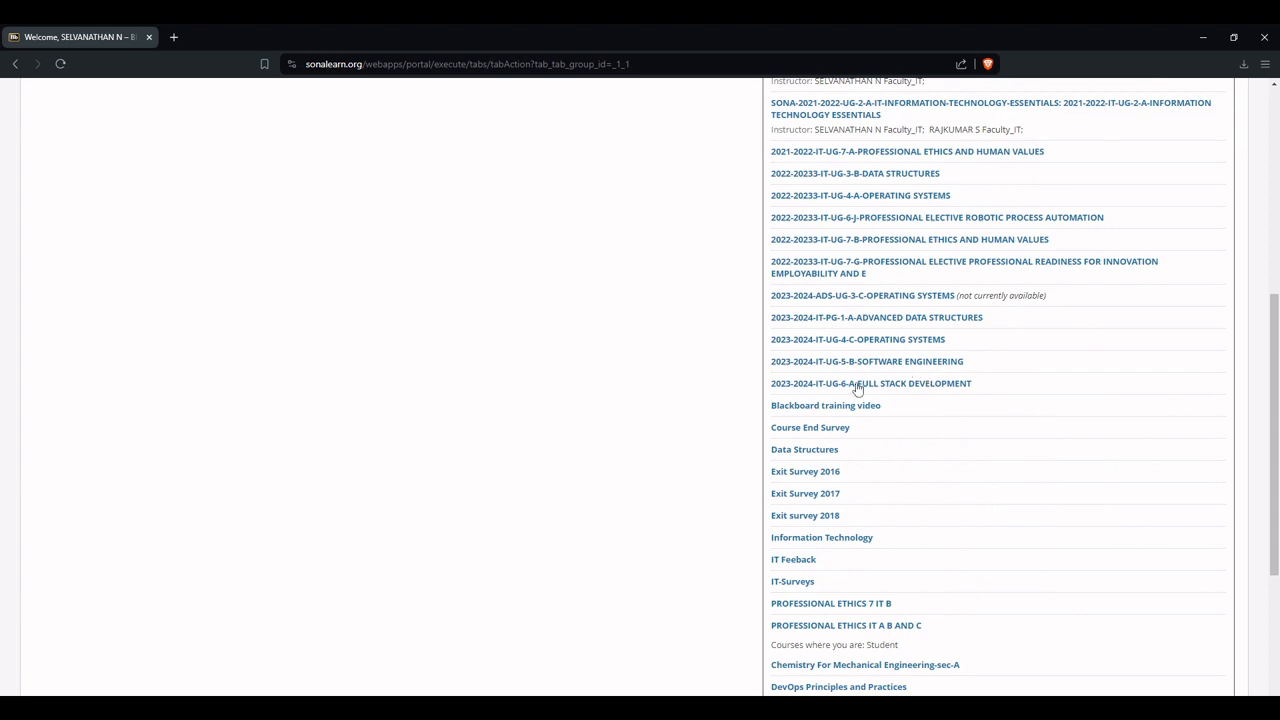
mouse_move(901, 385)
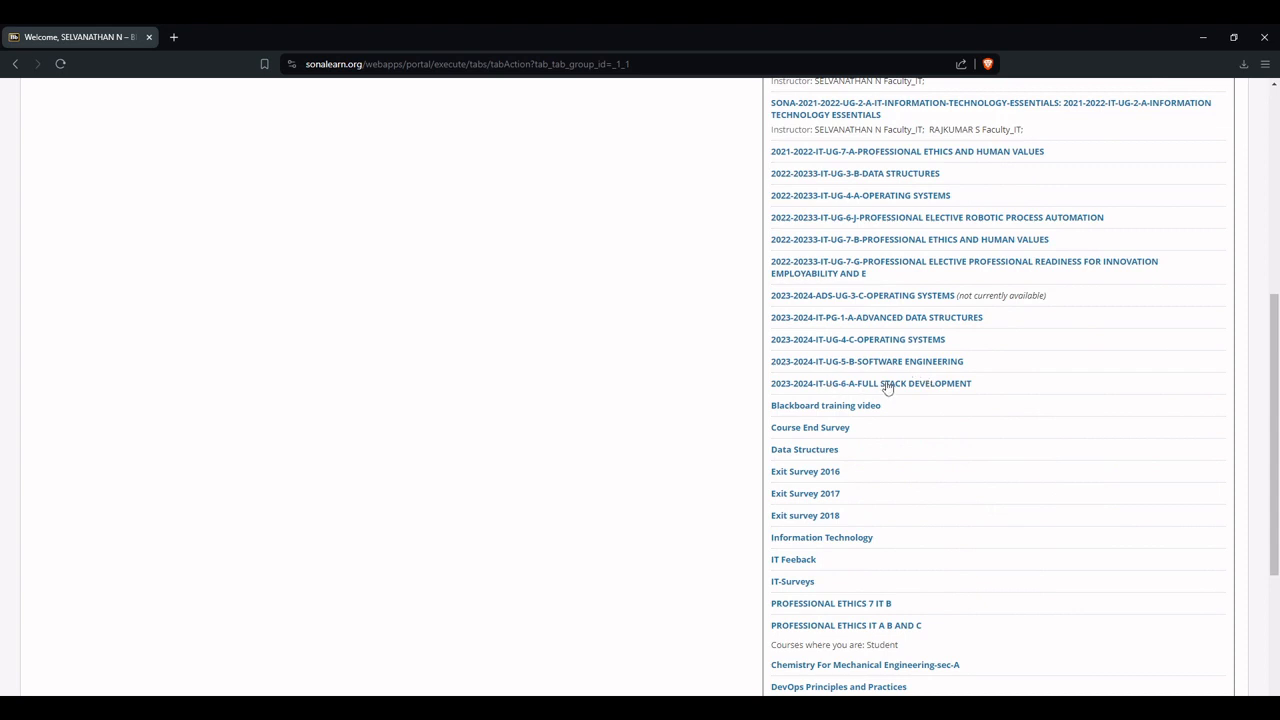
Enter the Full Stack Development course and expand Control Panel > Evaluation
left_click(871, 383)
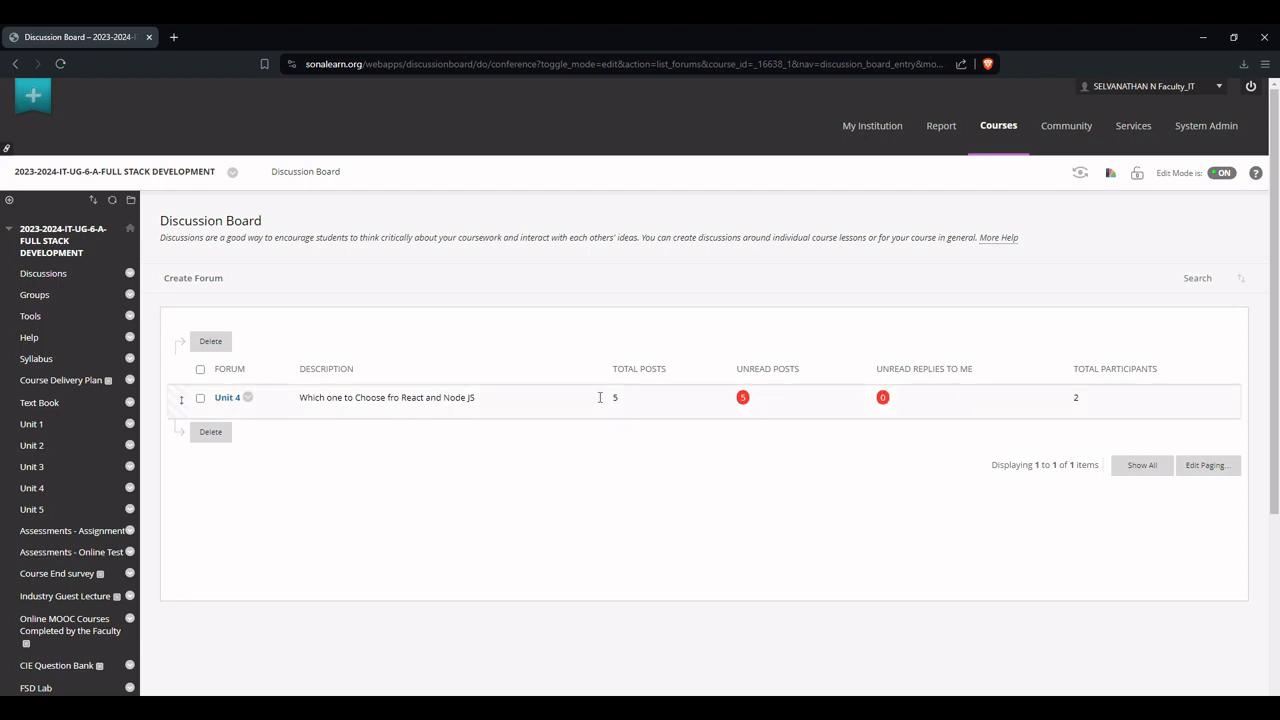
scroll("down", 3)
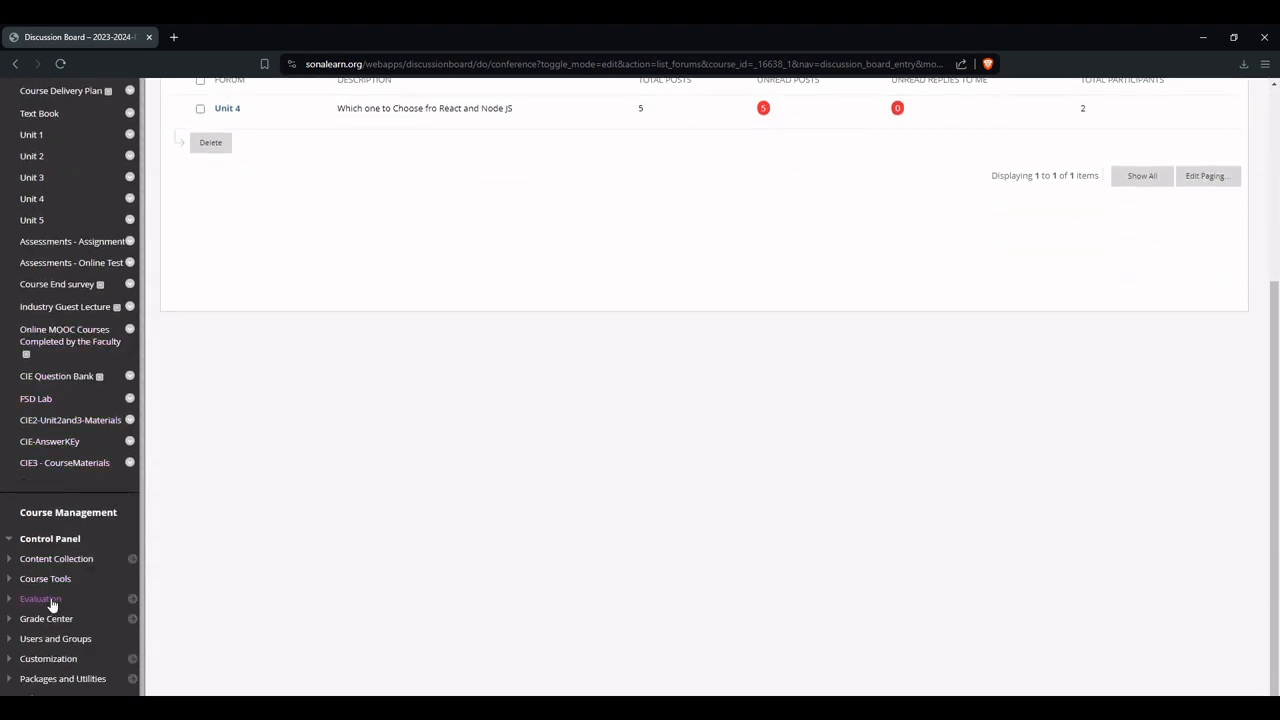
left_click(40, 598)
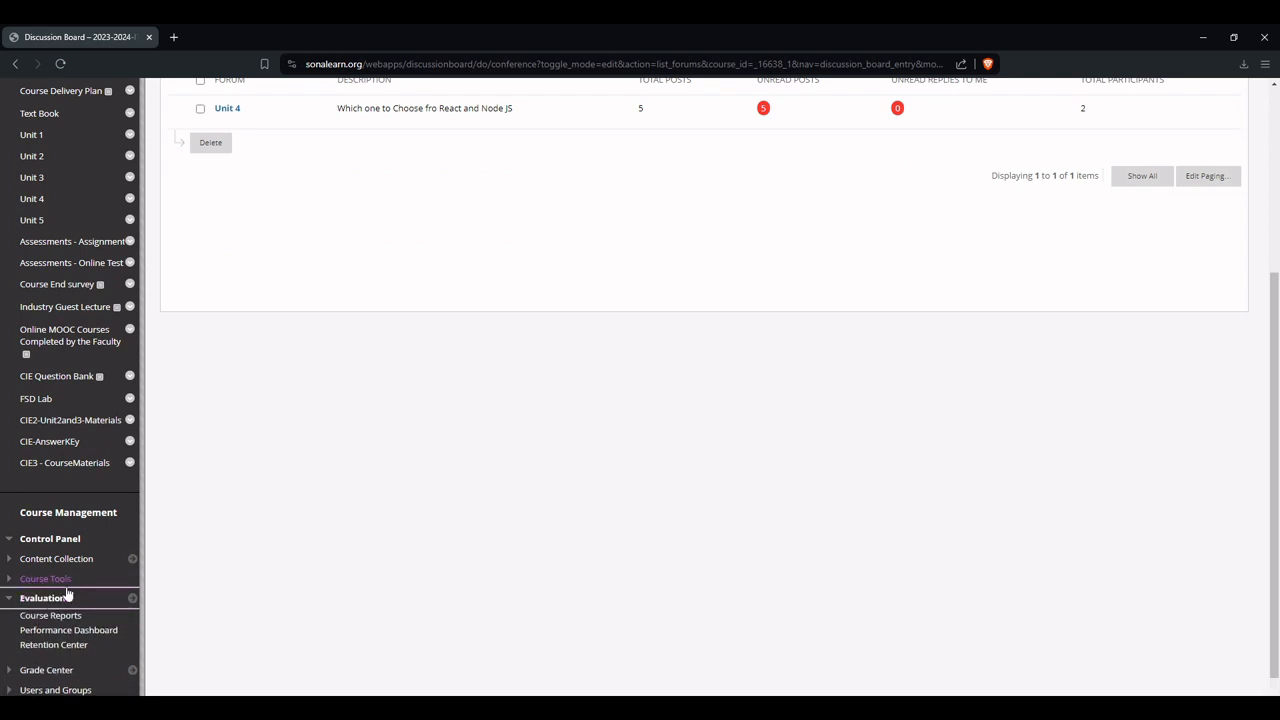
mouse_move(50, 615)
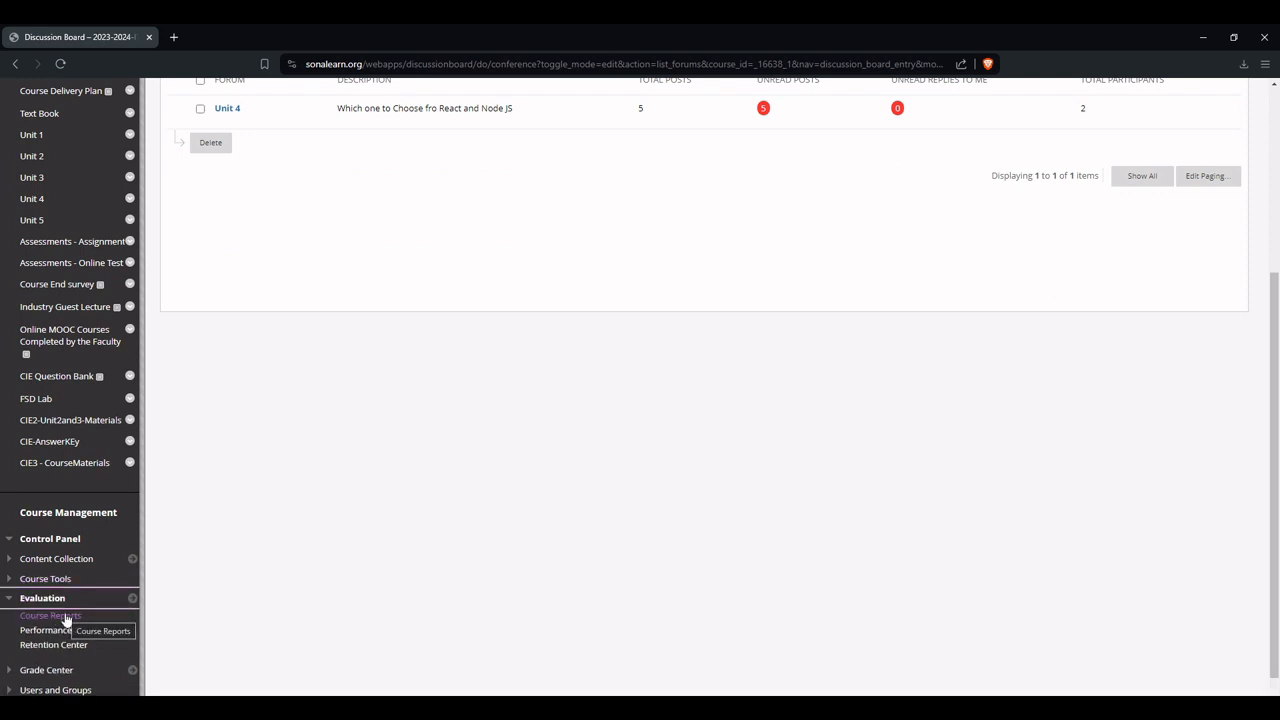
Go to Course Reports and show the All User Activity inside Content Areas options
left_click(50, 616)
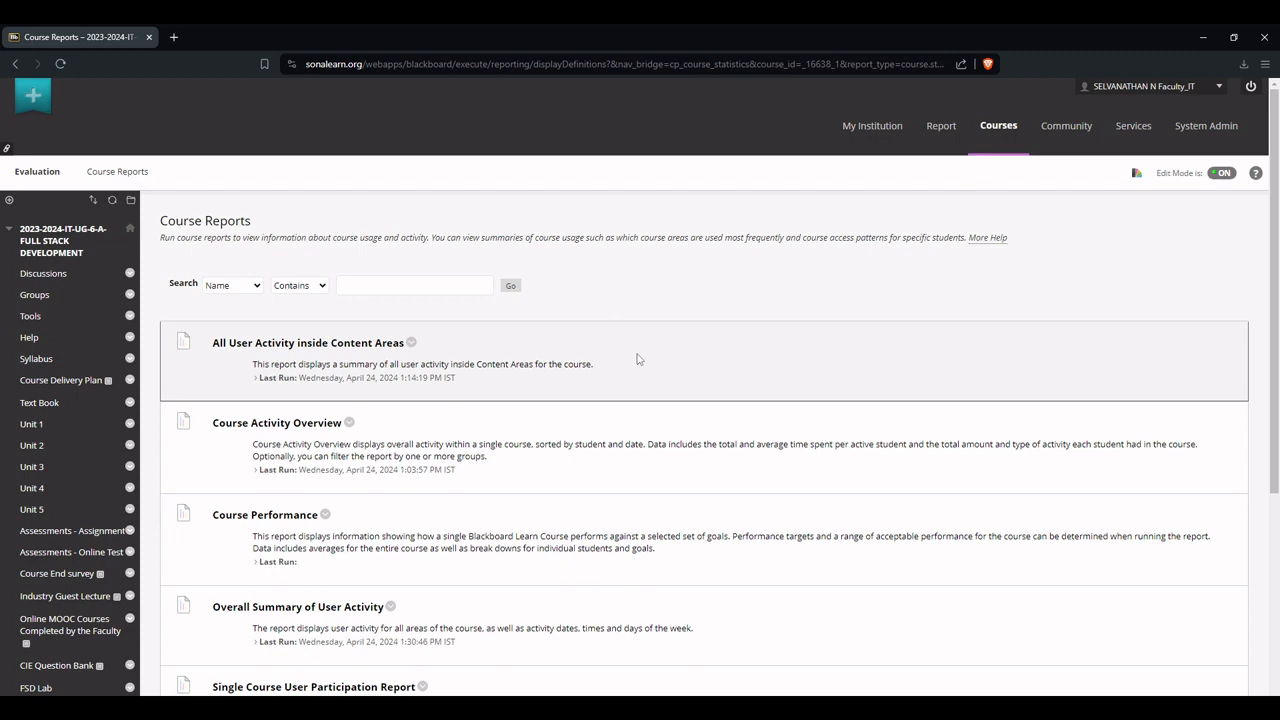
scroll("down", 3)
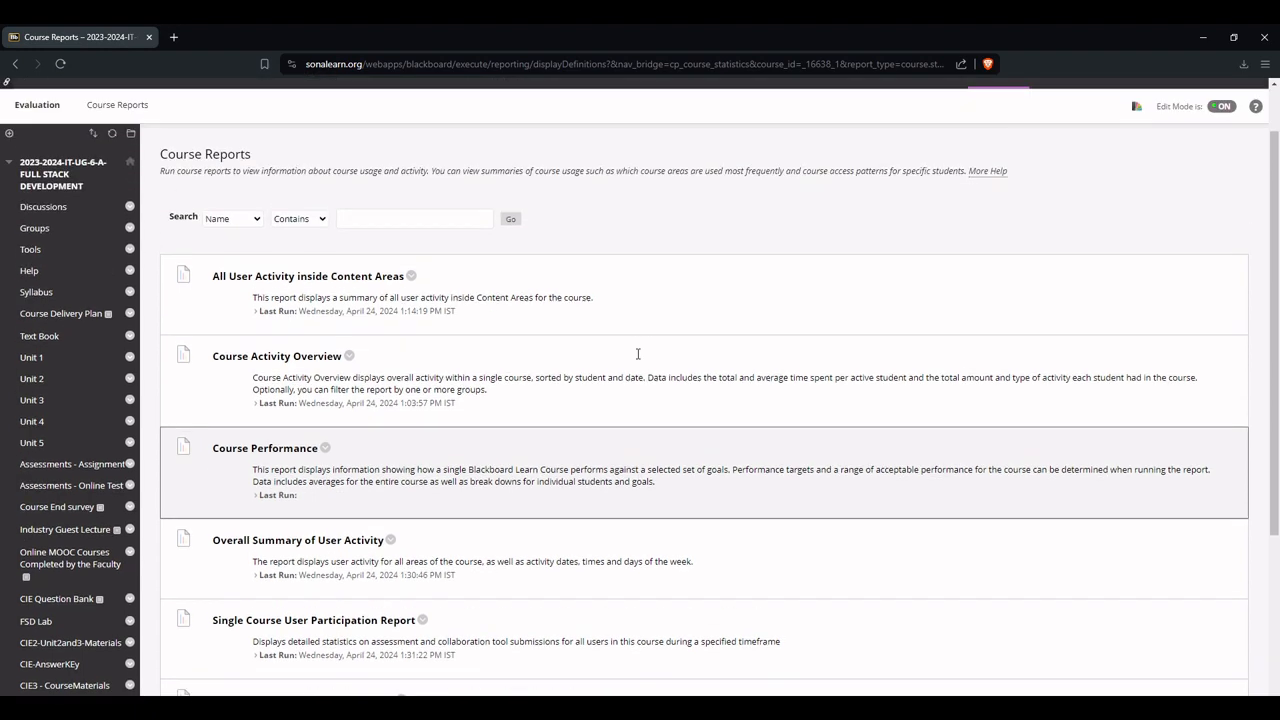
mouse_move(358, 300)
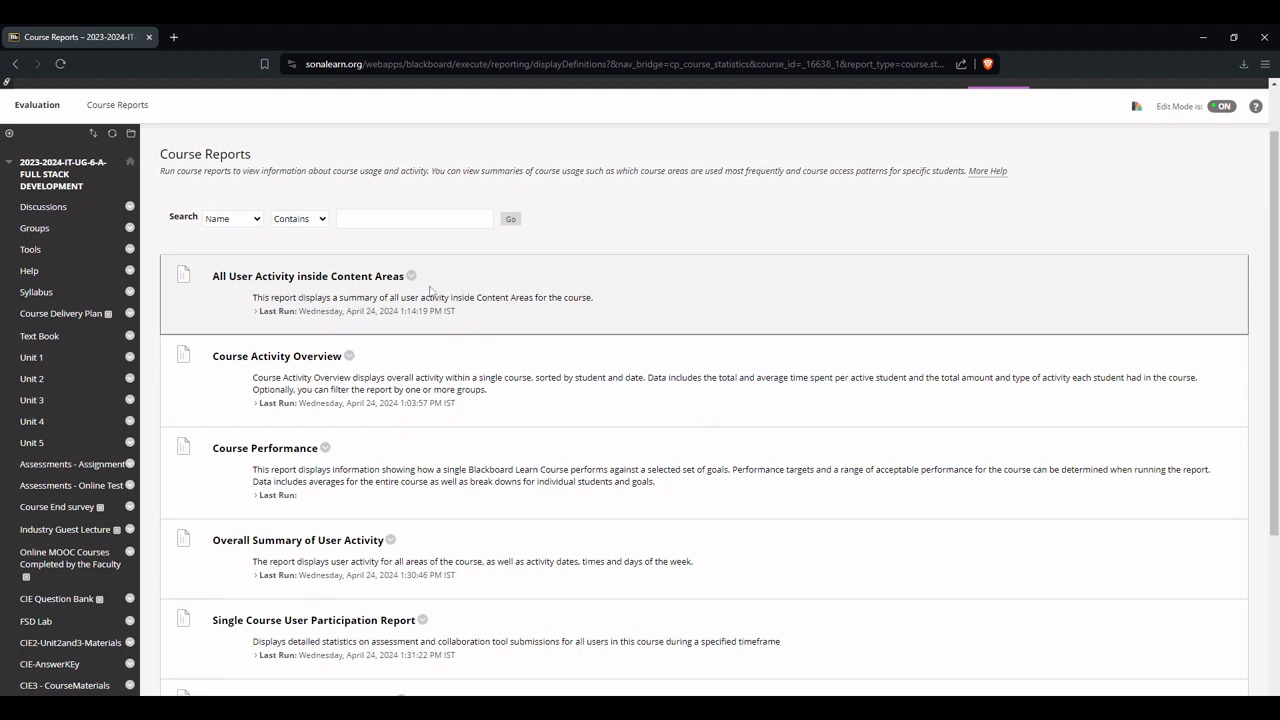
left_click(411, 276)
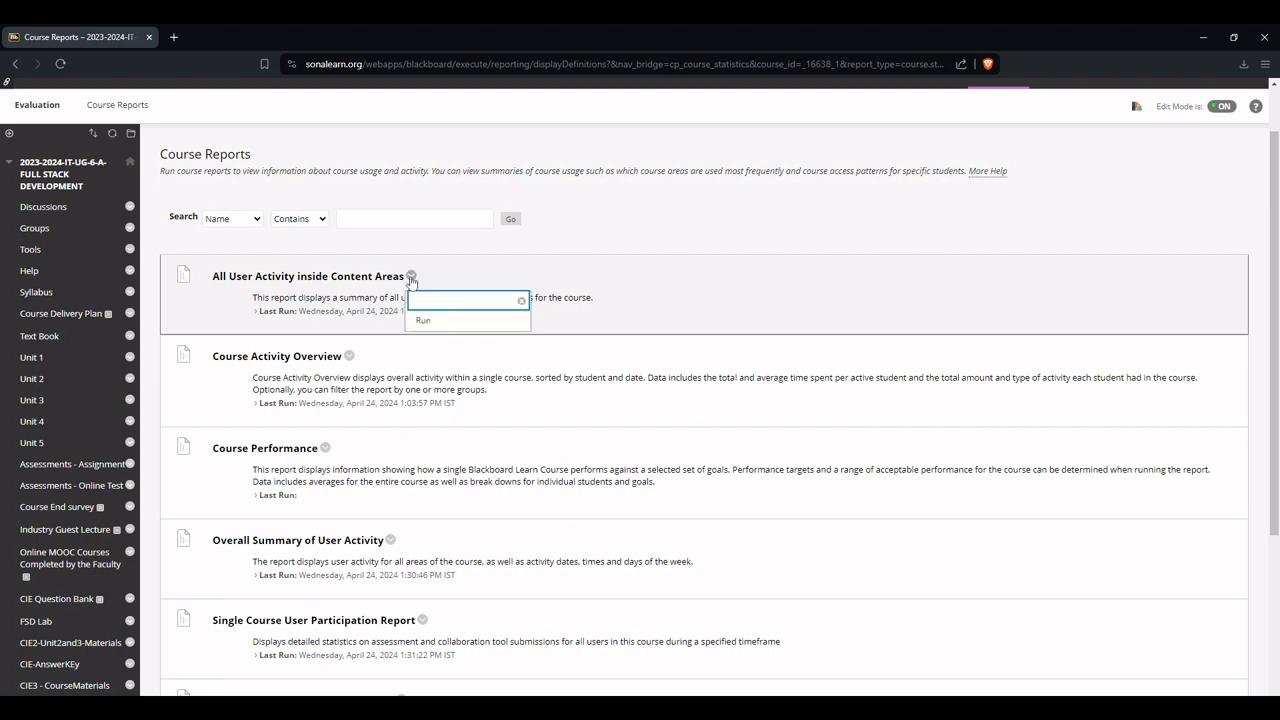
Submit the content areas report as PDF for 04/01–04/23/2024 with all users selected
left_click(425, 320)
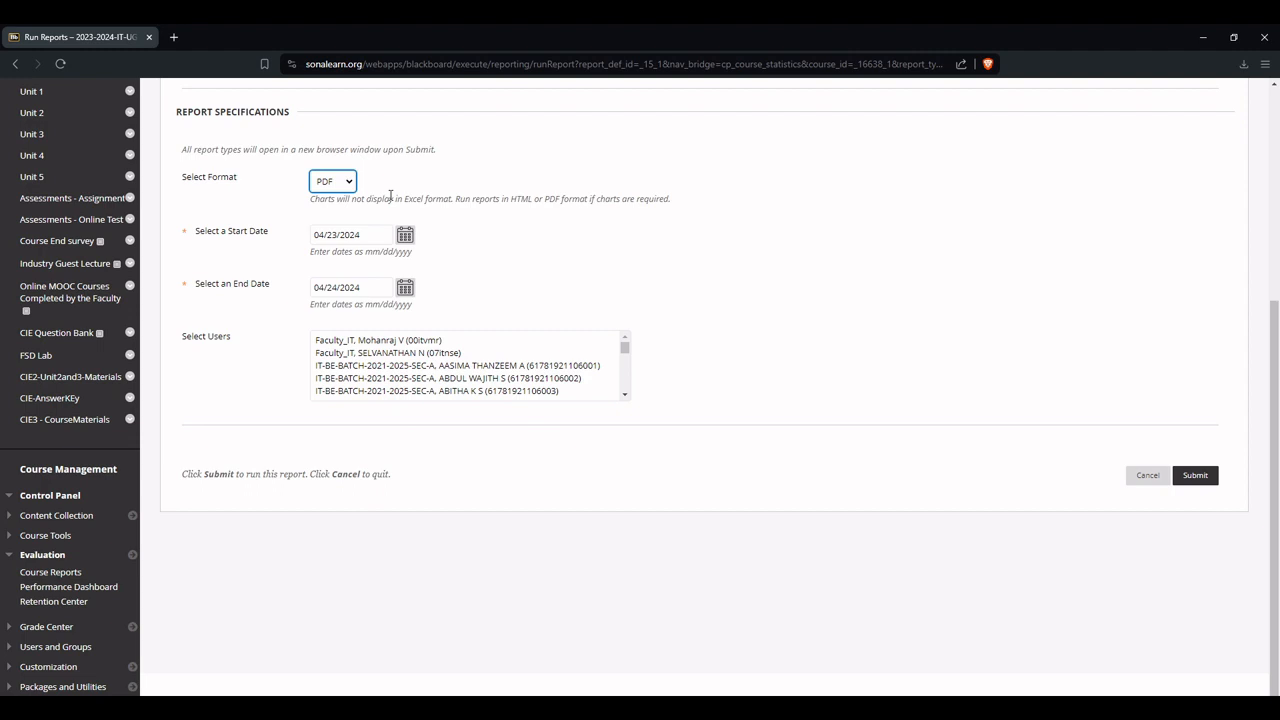
mouse_move(285, 194)
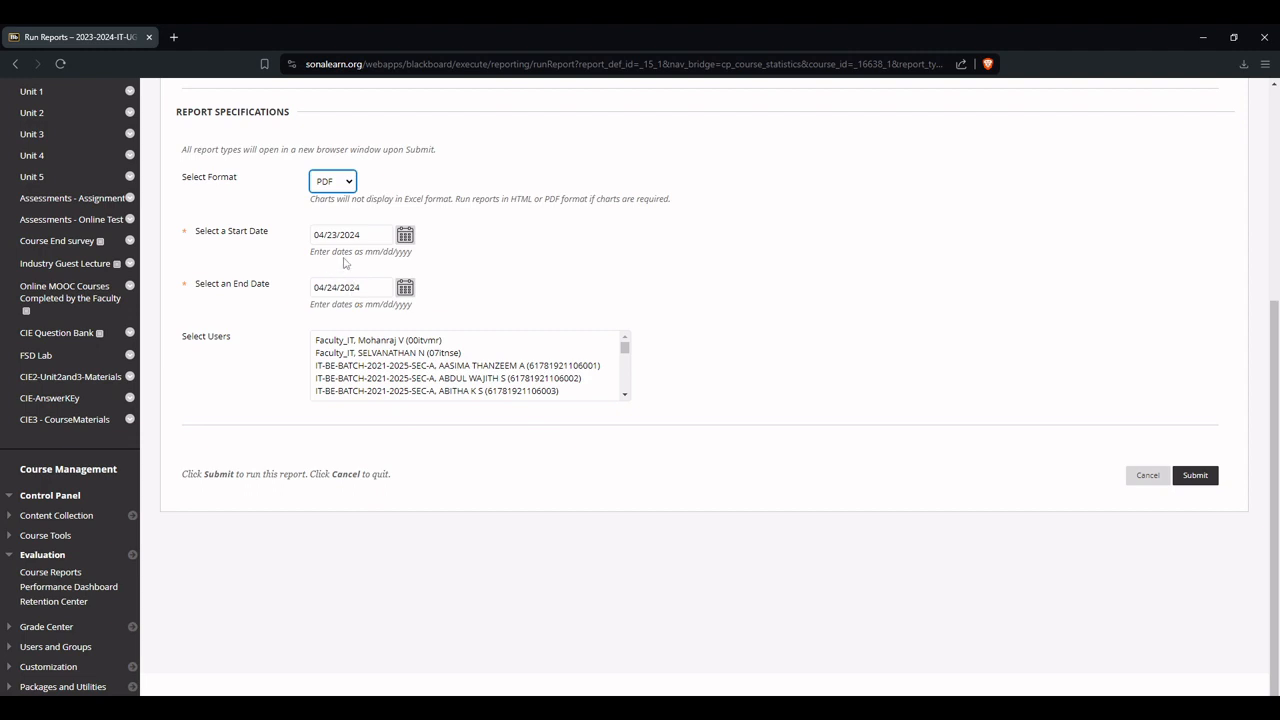
left_click(405, 234)
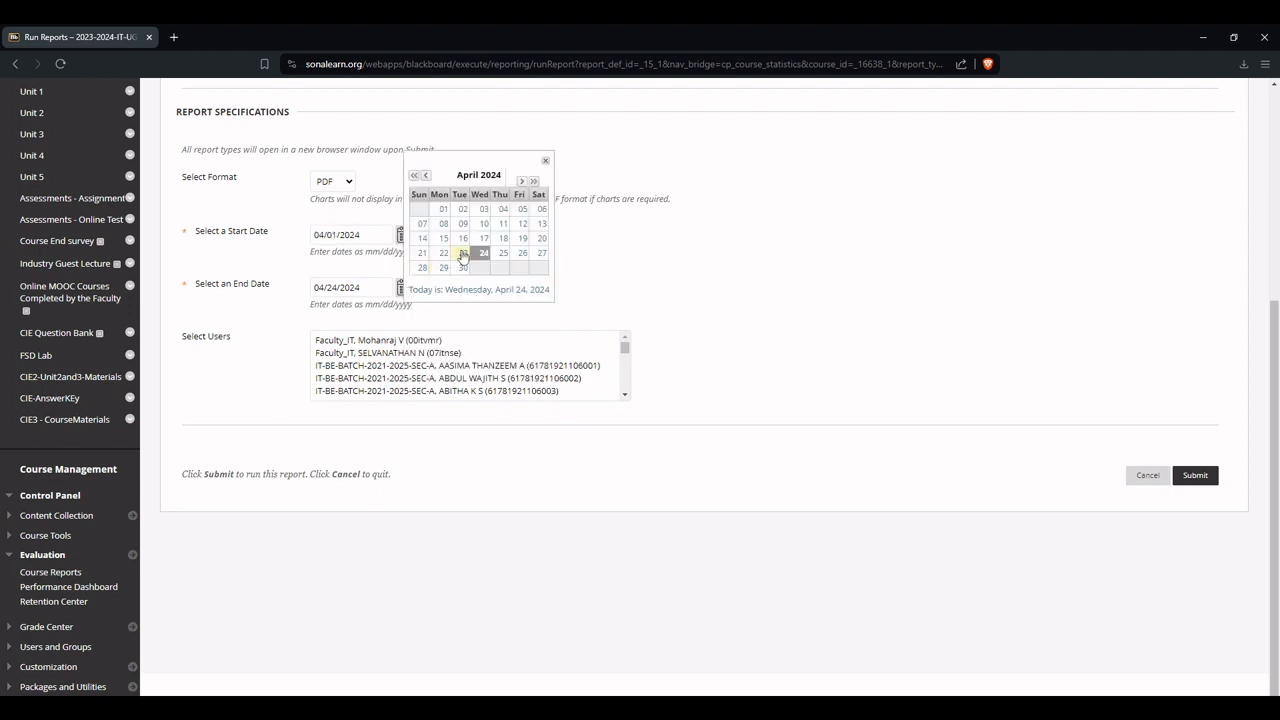
left_click(464, 252)
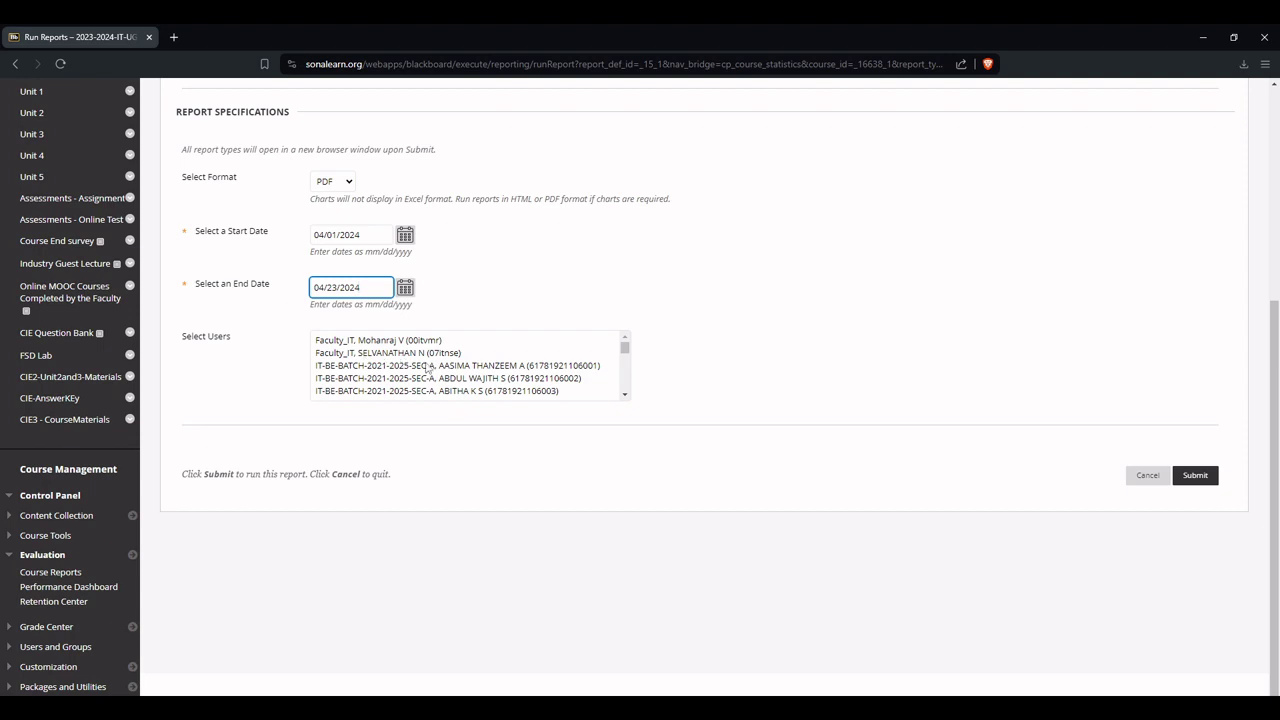
left_click(455, 364)
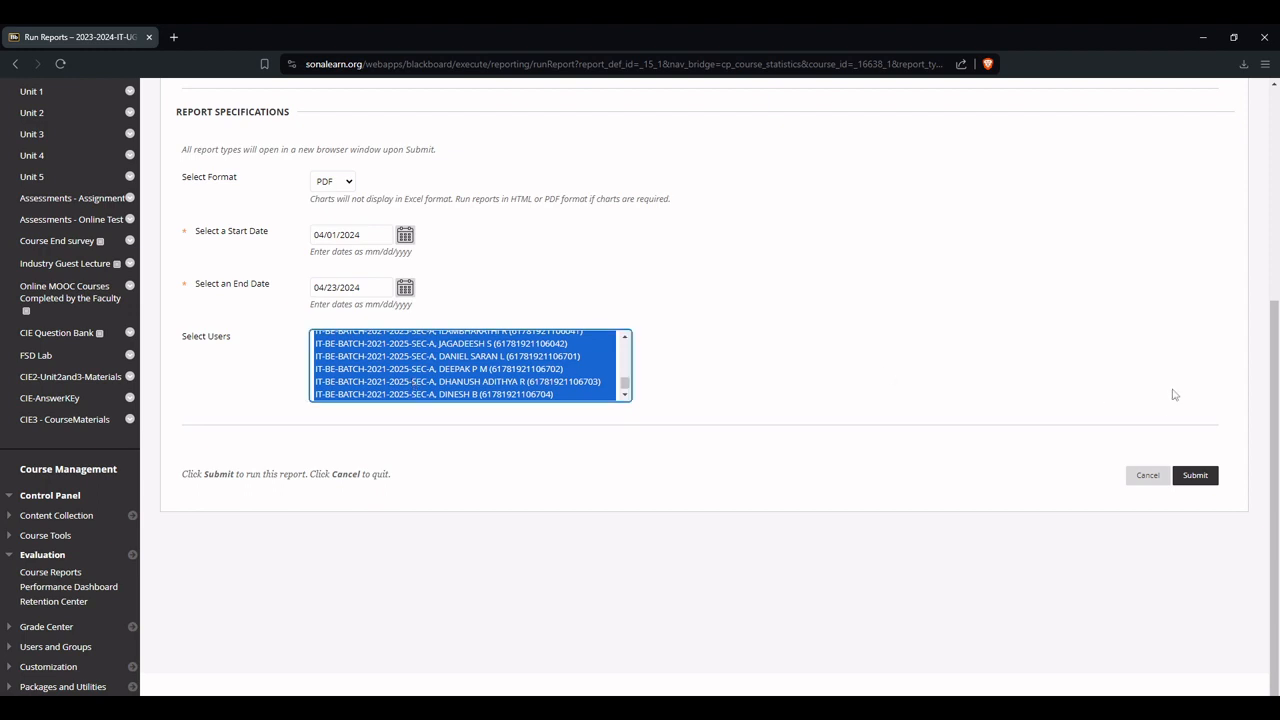
left_click(1196, 476)
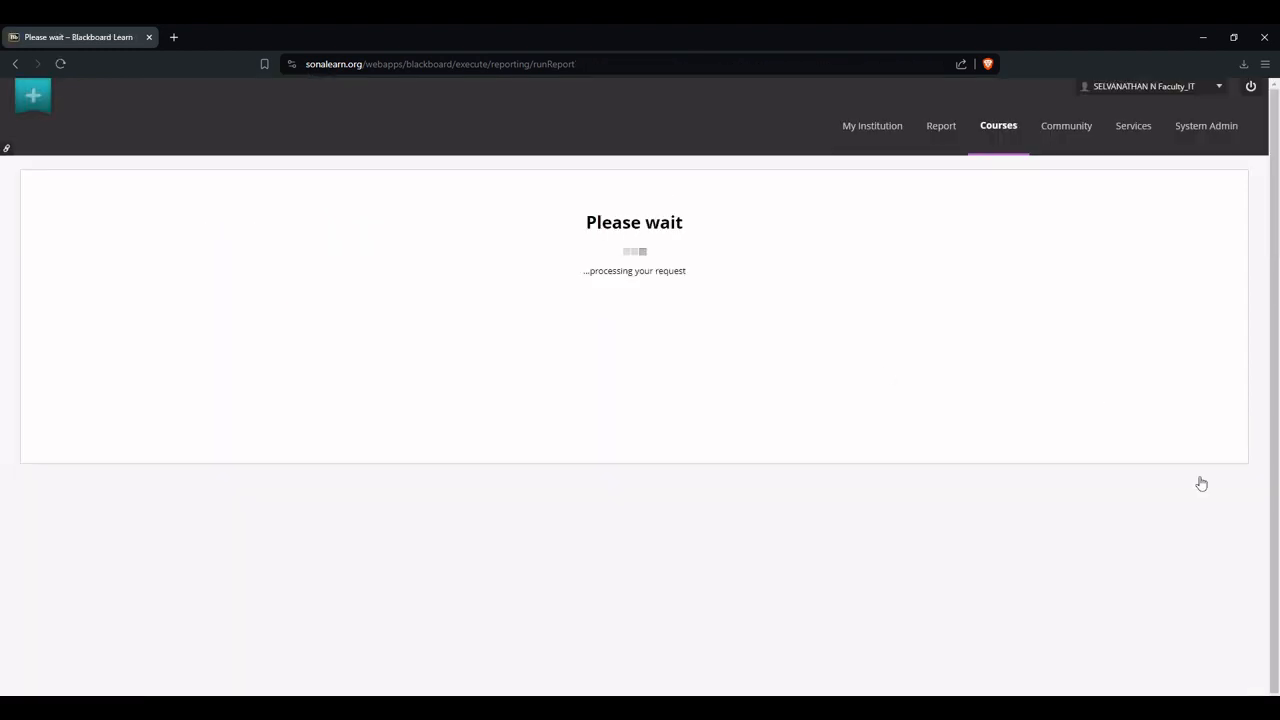
mouse_move(524, 355)
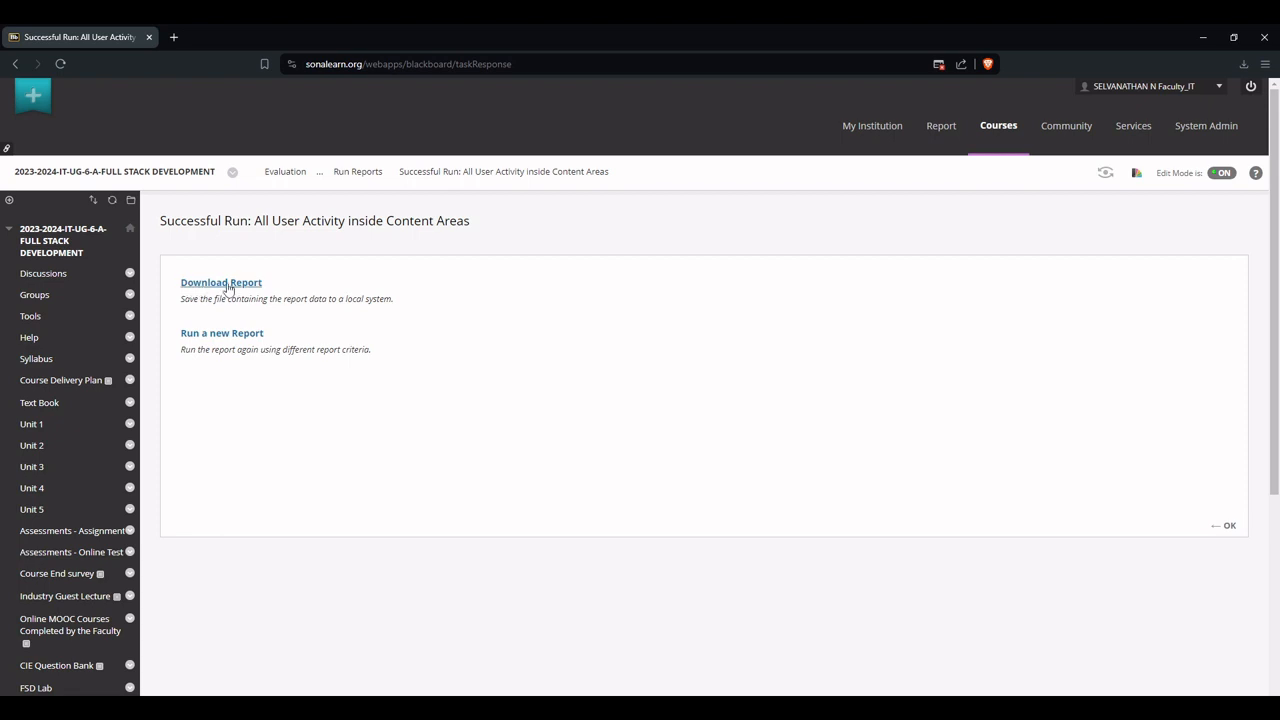
Download the finished content areas activity report as a PDF
left_click(220, 282)
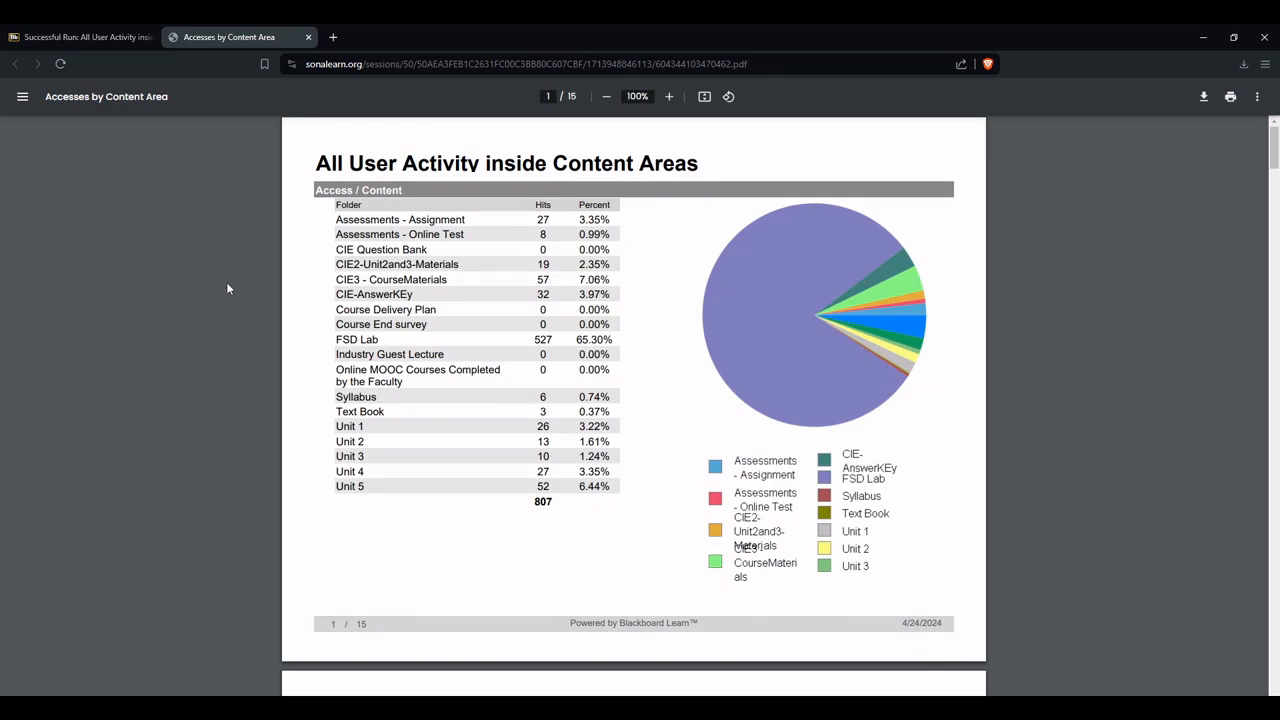
mouse_move(491, 491)
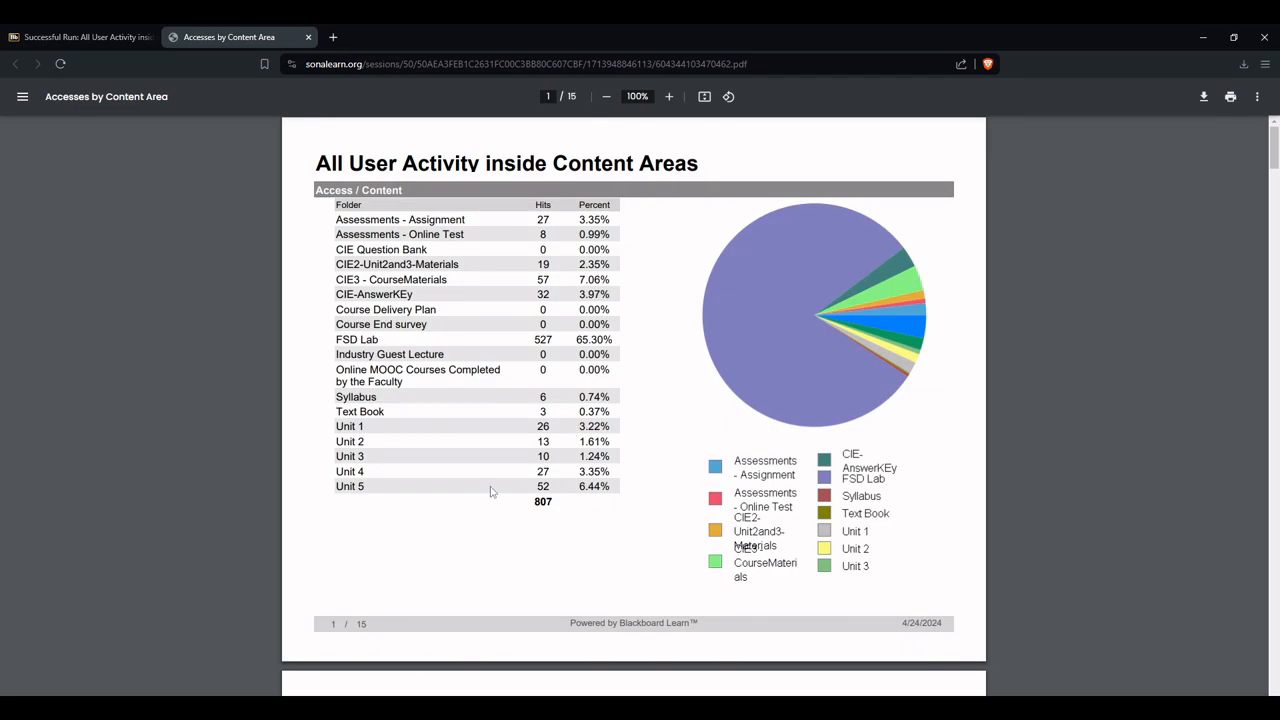
Scroll the per-student PDF pages, close the tab, and return to Course Reports
scroll("down", 3)
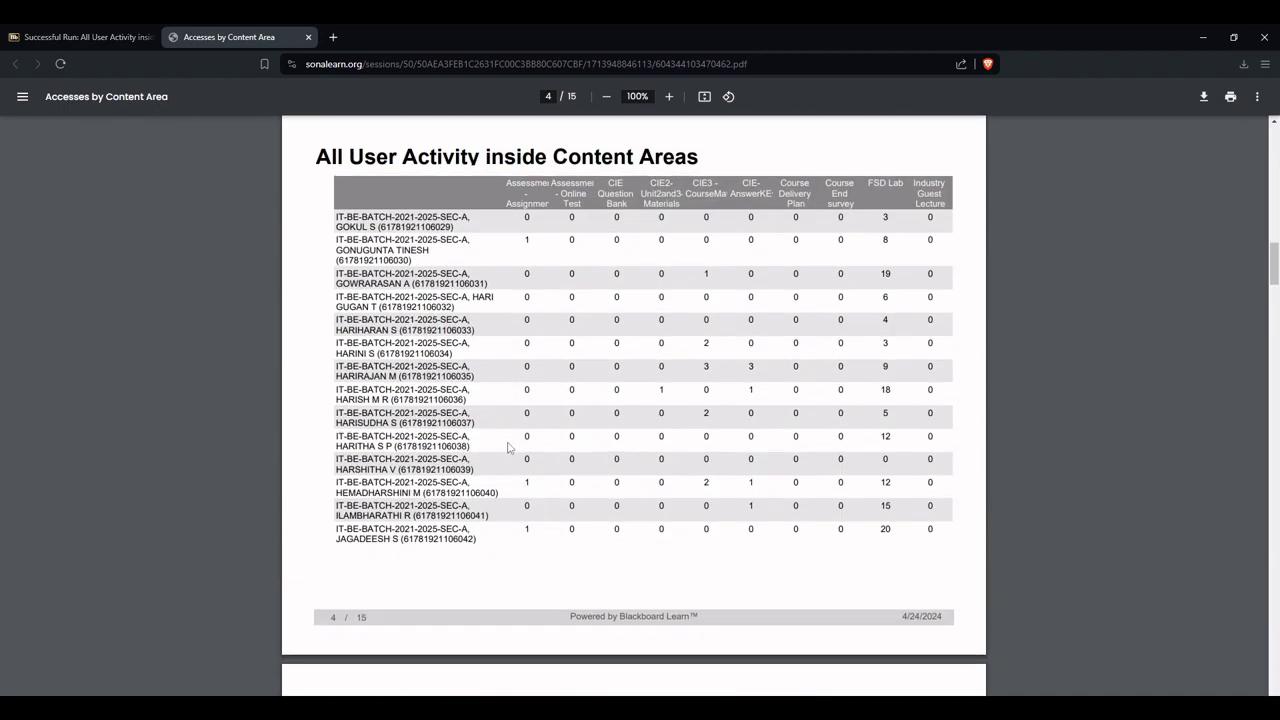
scroll("down", 3)
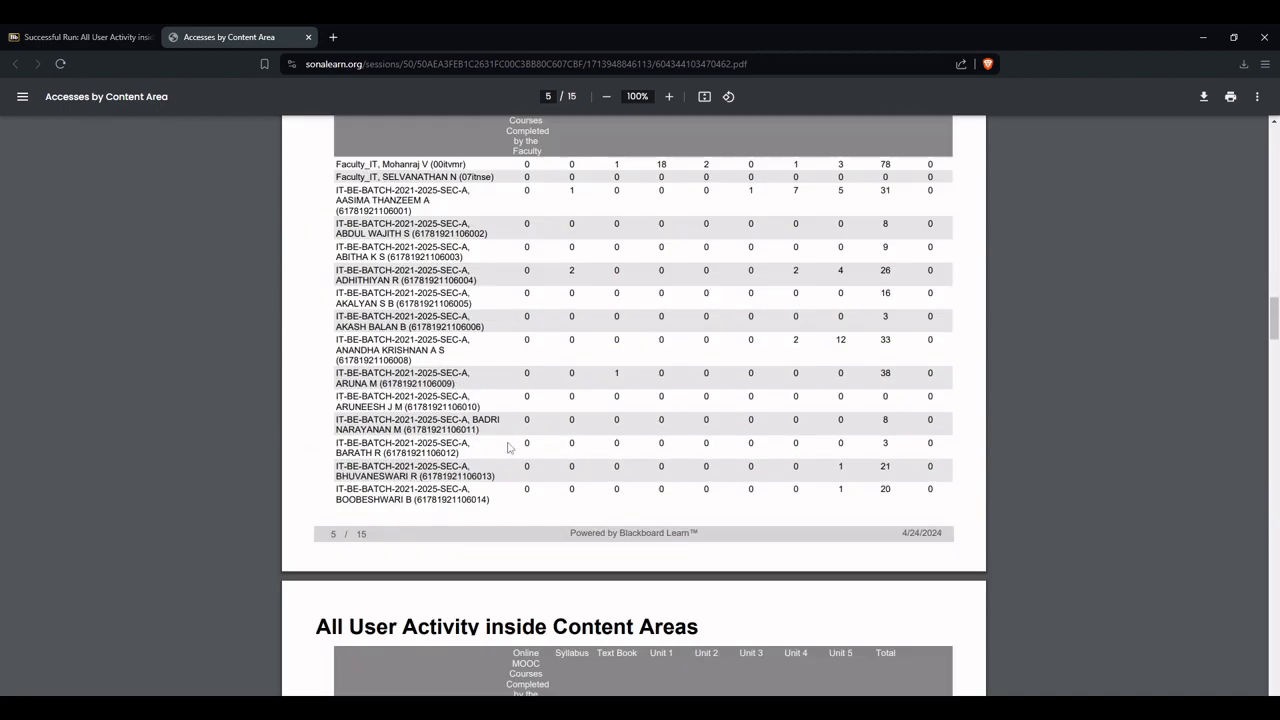
scroll("down", 3)
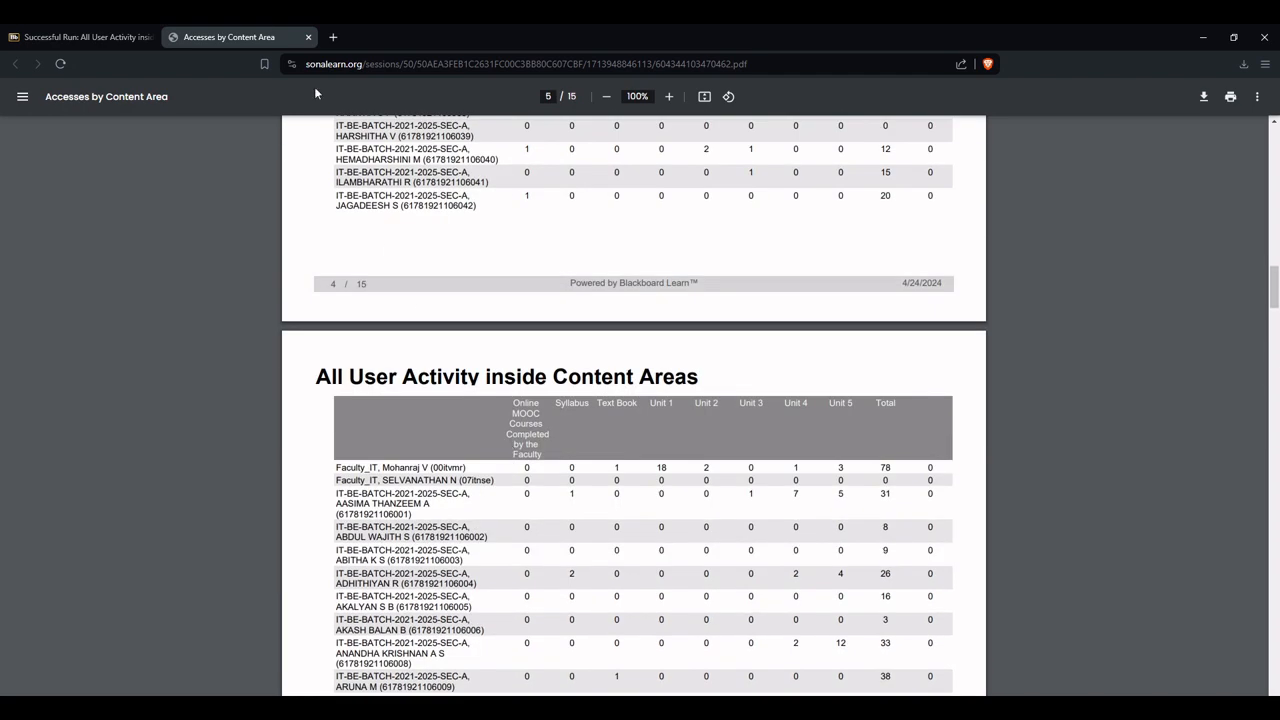
left_click(80, 37)
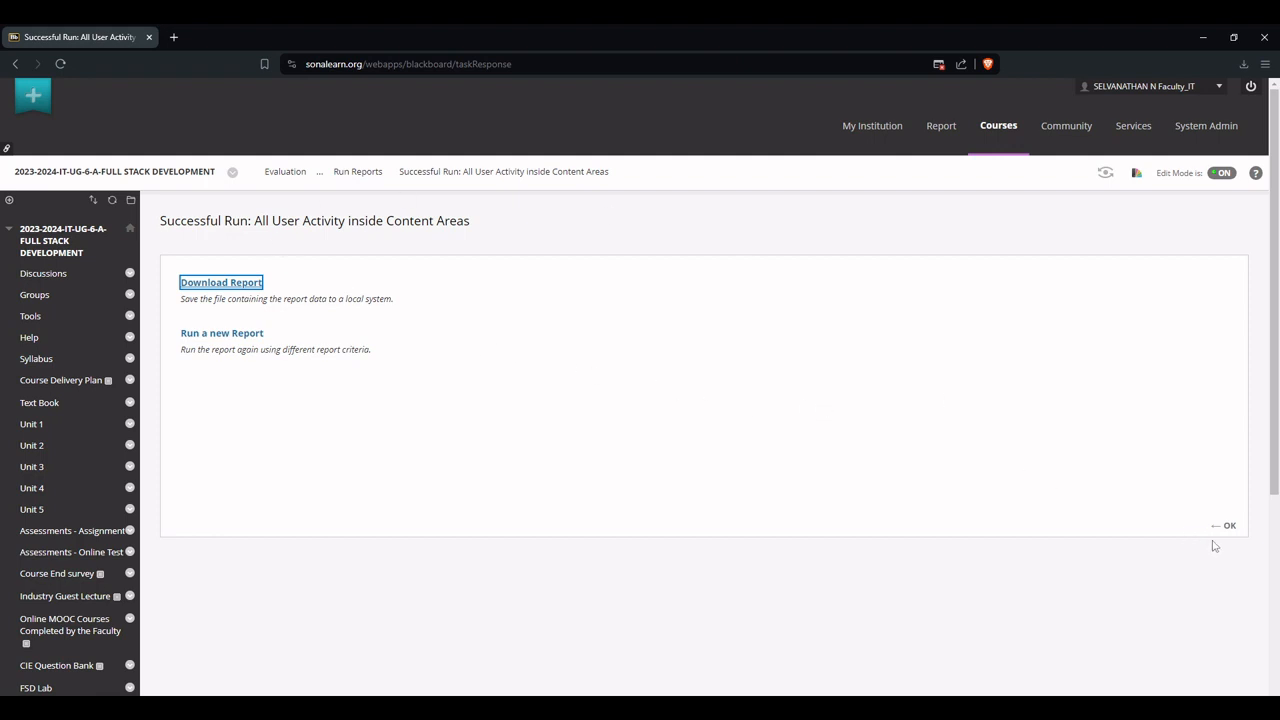
left_click(1229, 525)
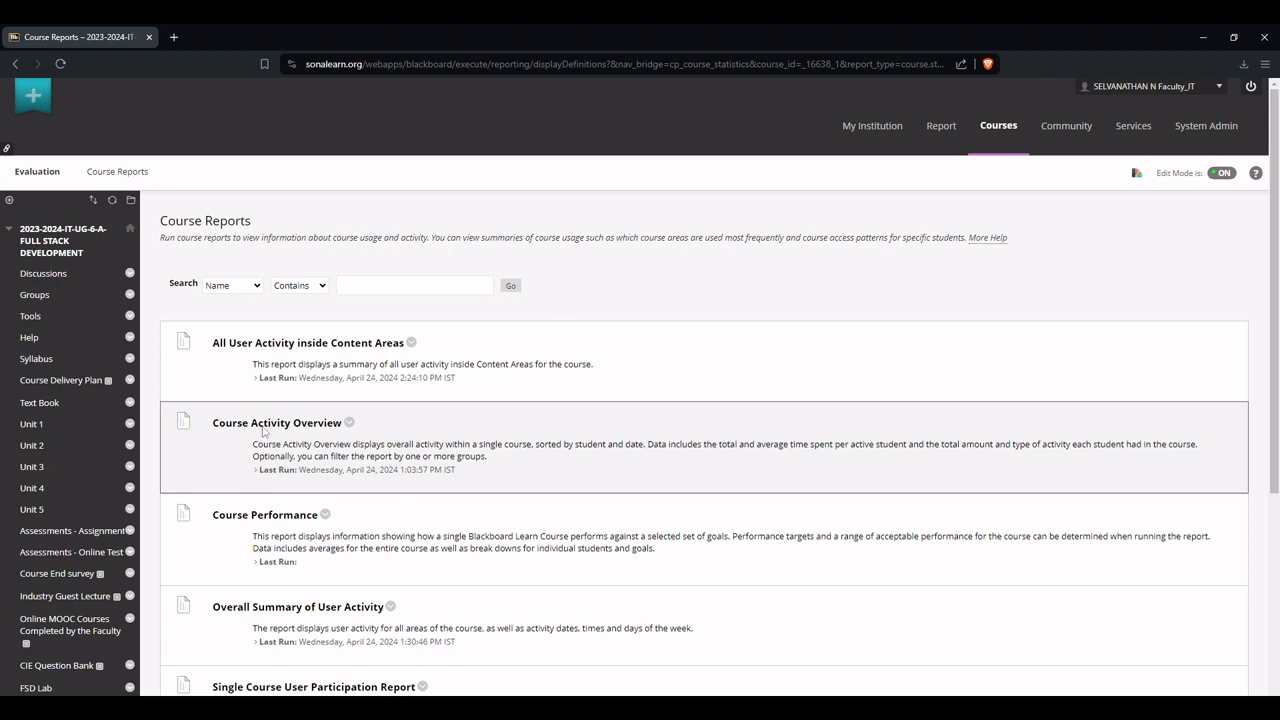
mouse_move(348, 428)
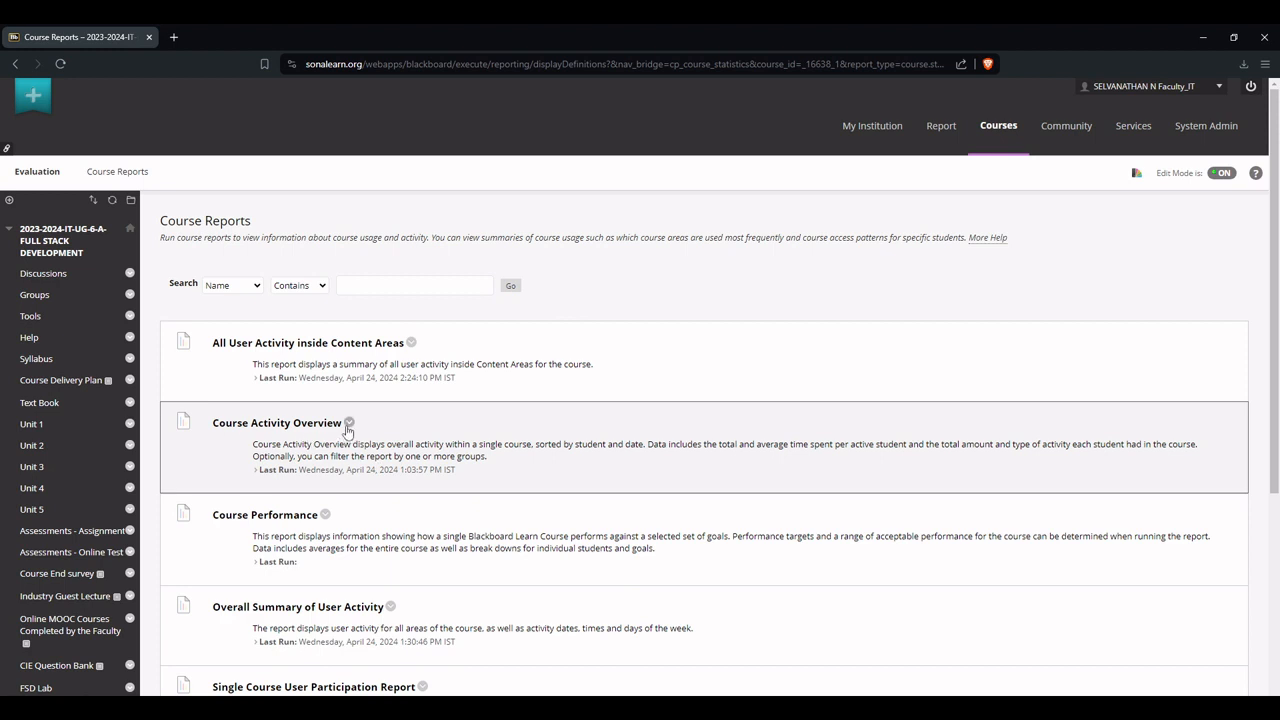
mouse_move(349, 428)
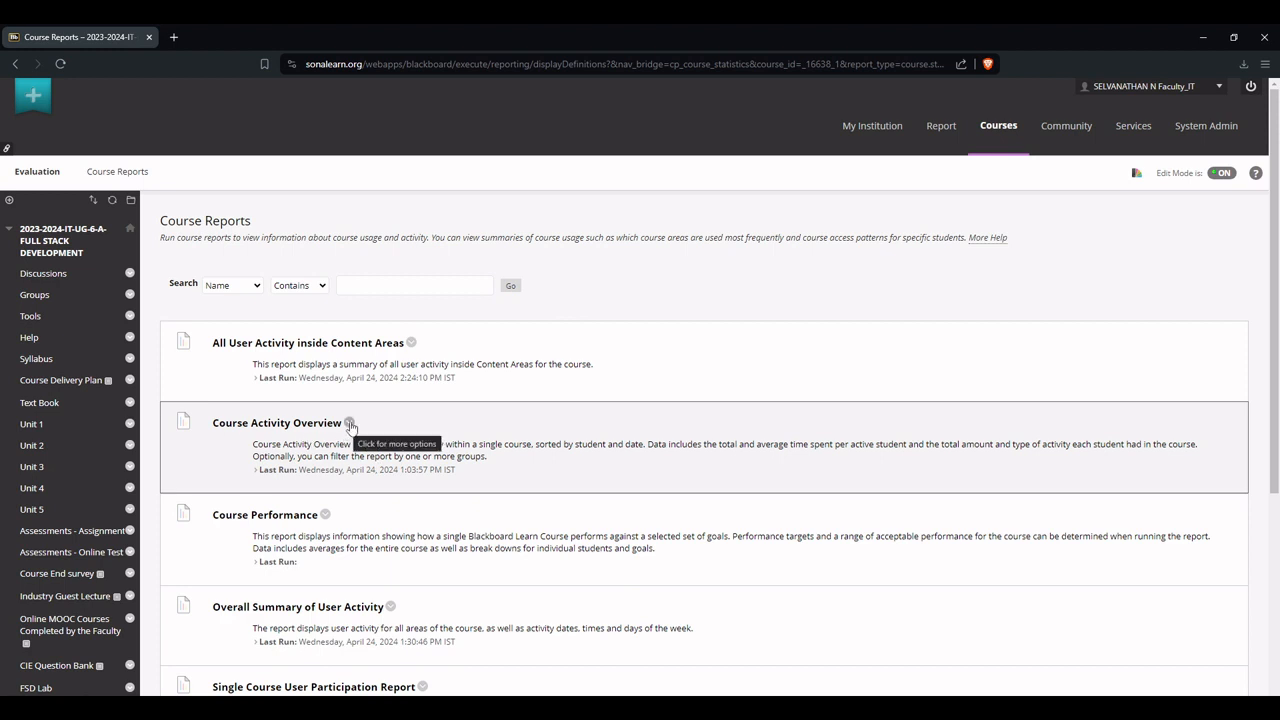
Run Course Activity Overview with dates 04/01/2024 to 04/23/2024 and submit
left_click(350, 423)
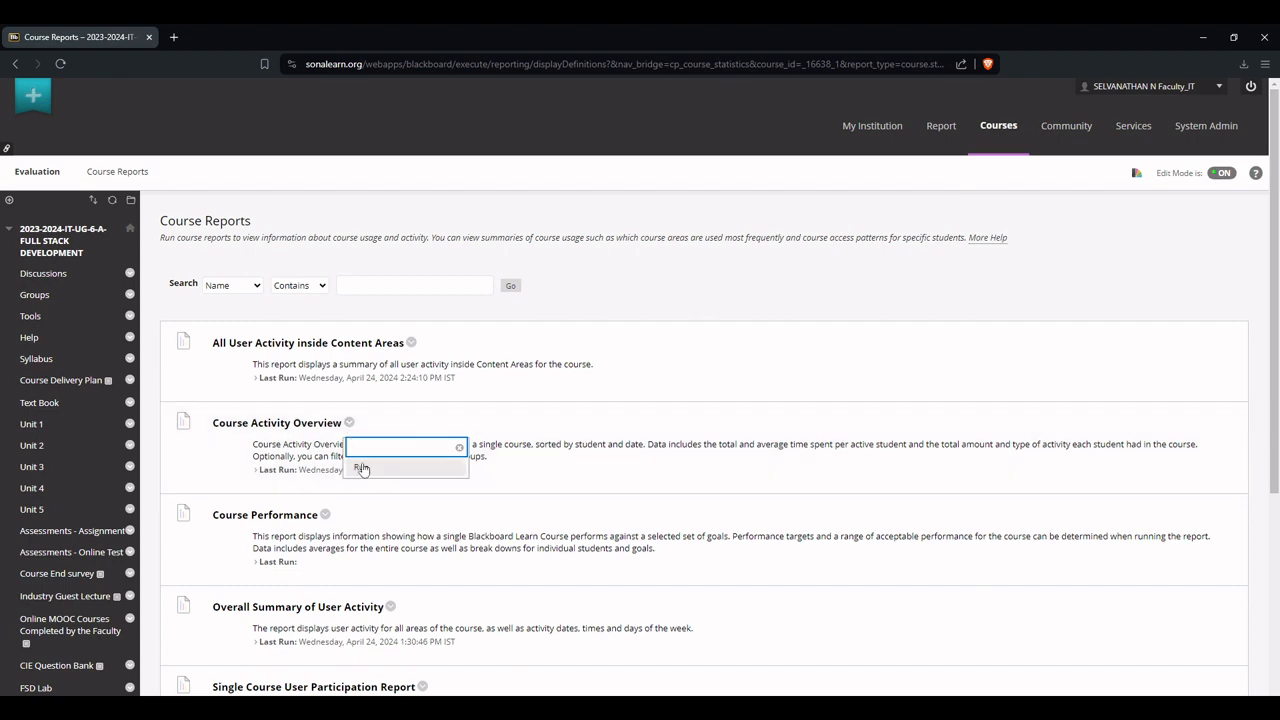
left_click(362, 468)
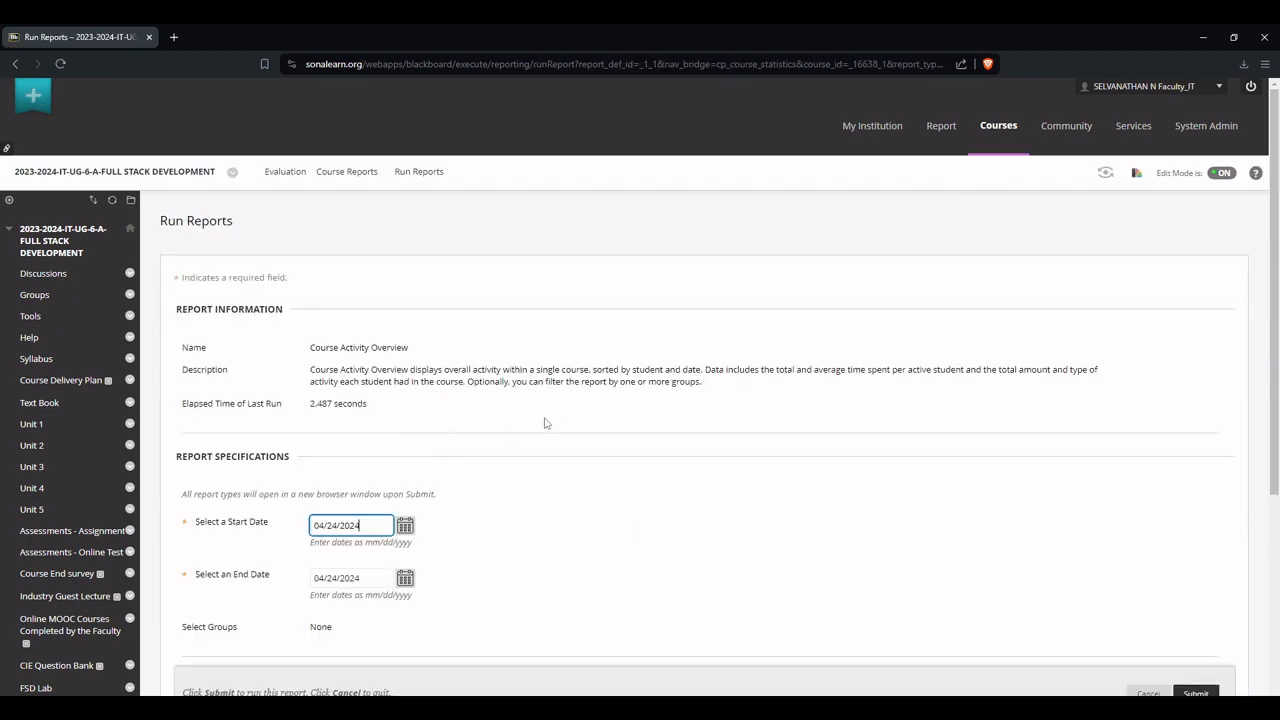
scroll("down", 3)
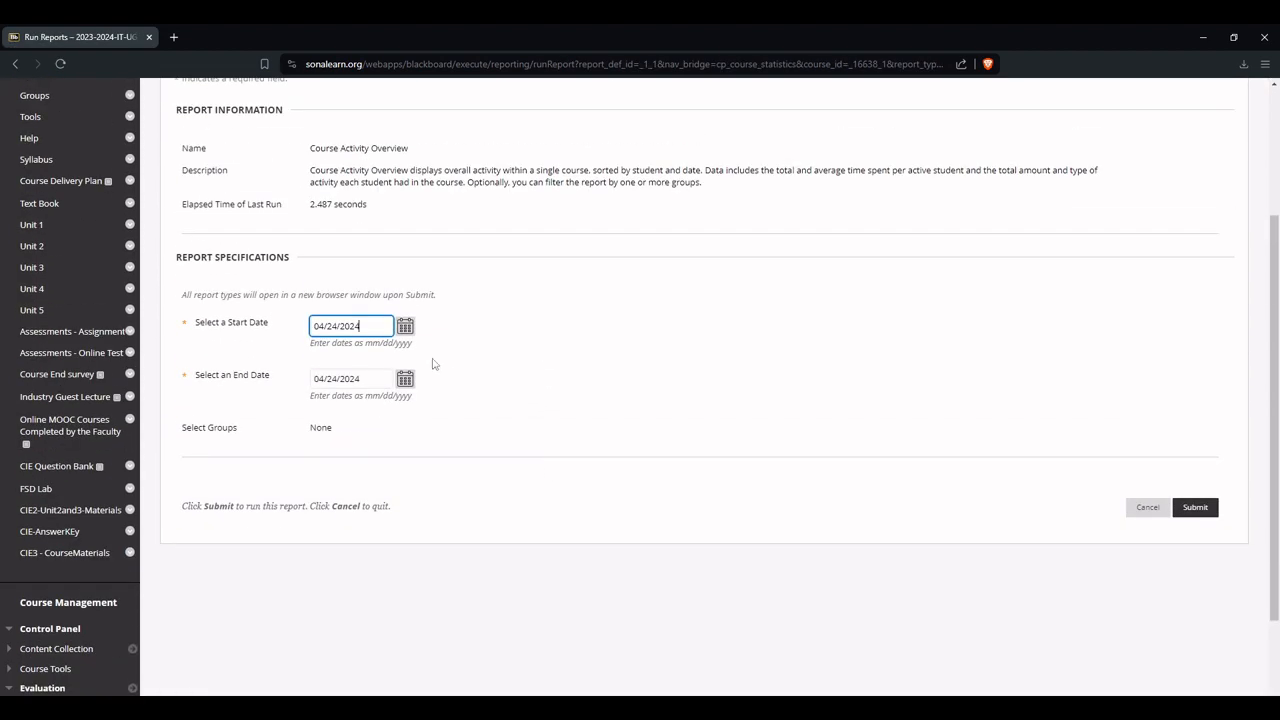
type("04/01/2024")
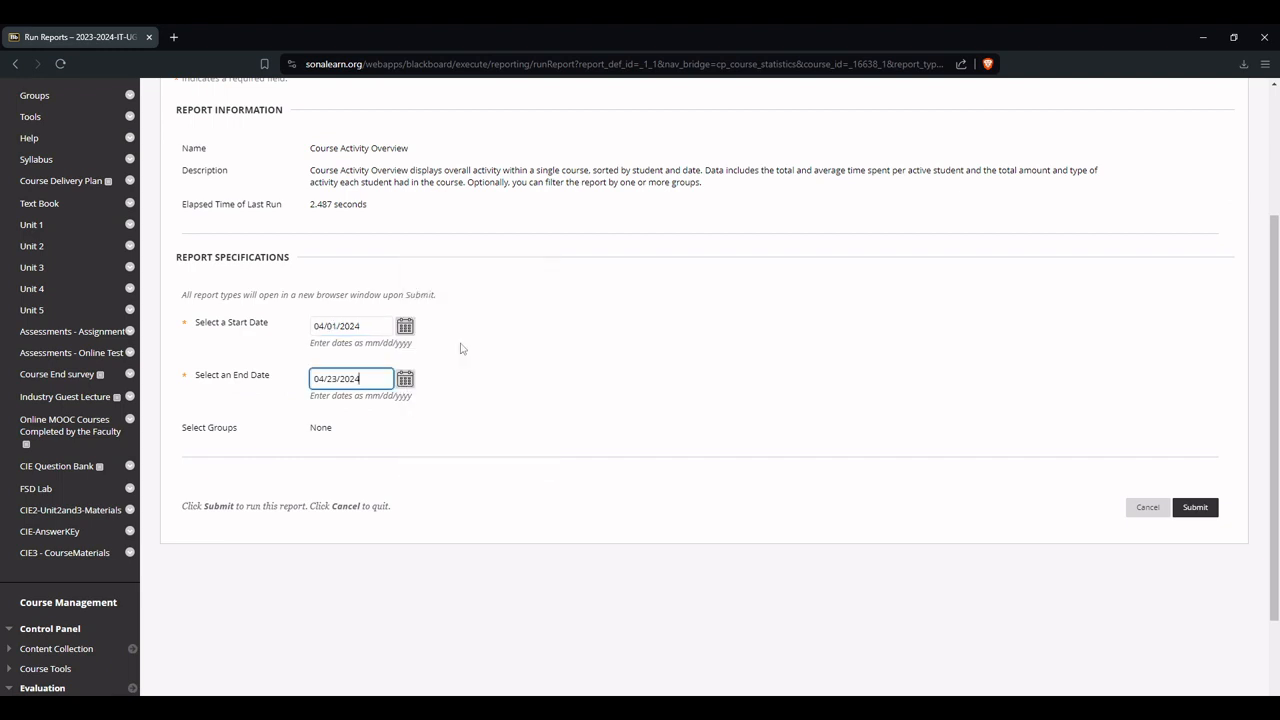
mouse_move(487, 425)
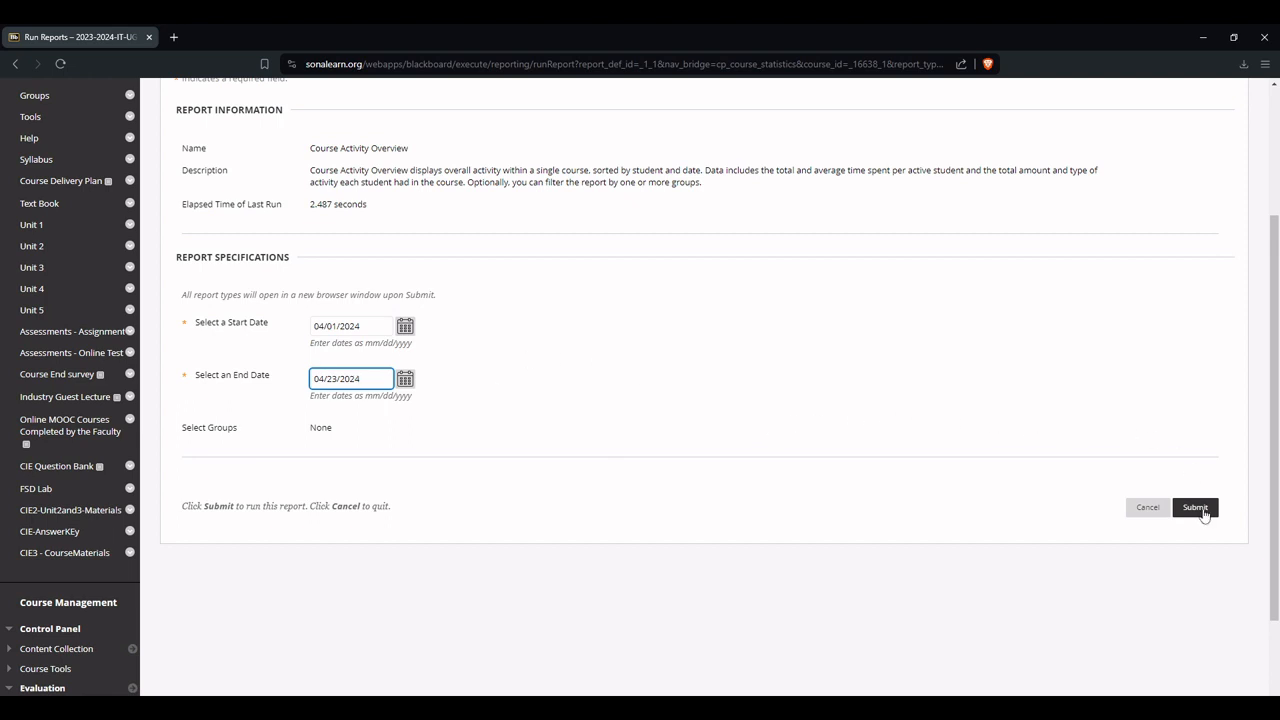
left_click(1204, 507)
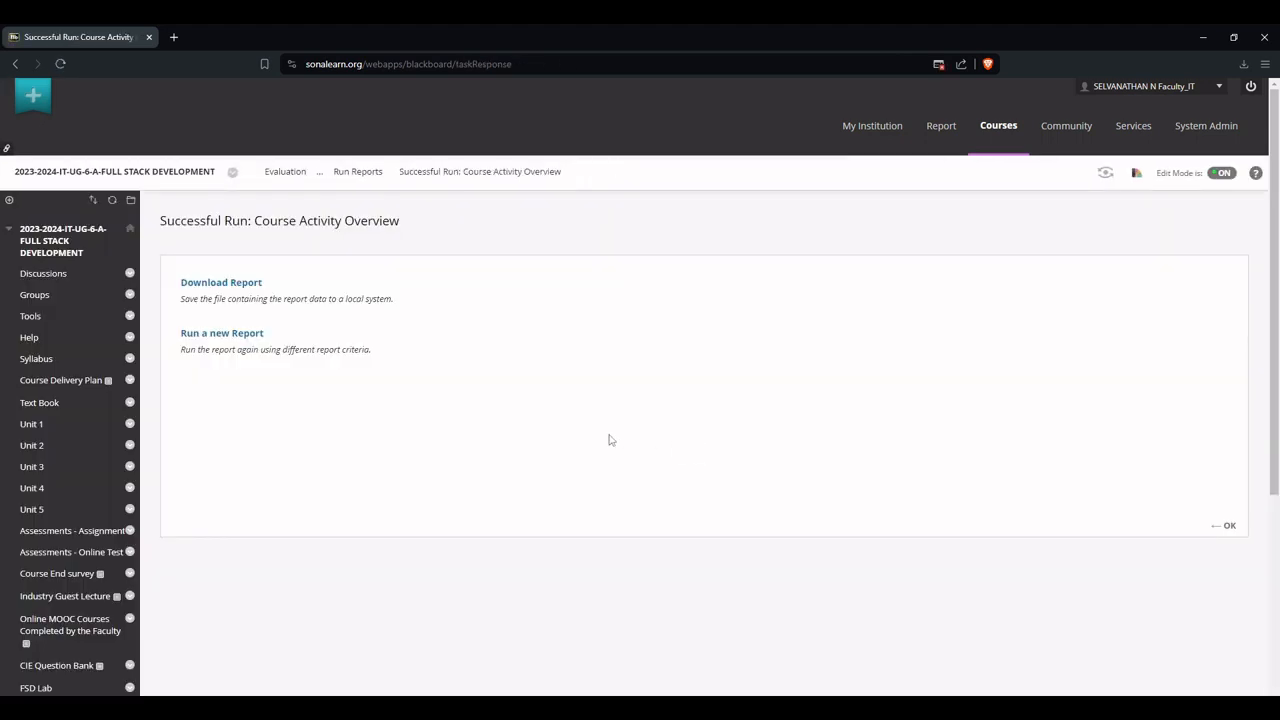
mouse_move(243, 284)
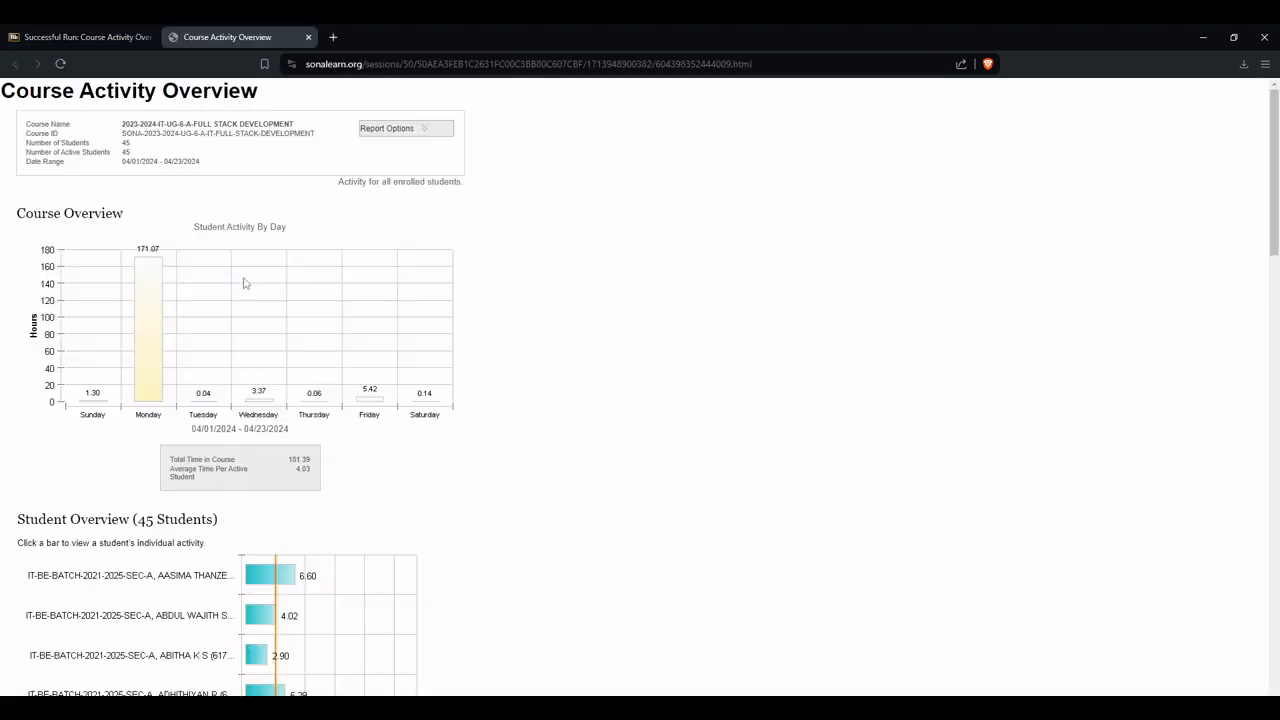
scroll("down", 3)
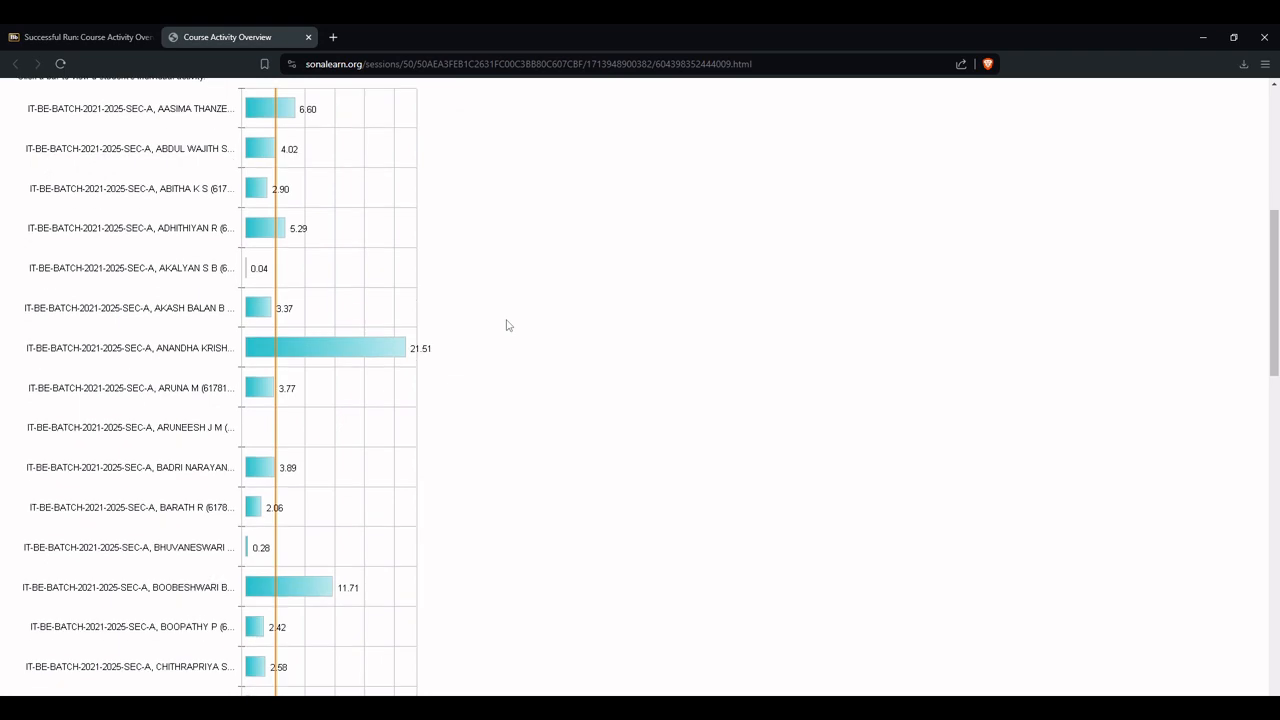
scroll("down", 3)
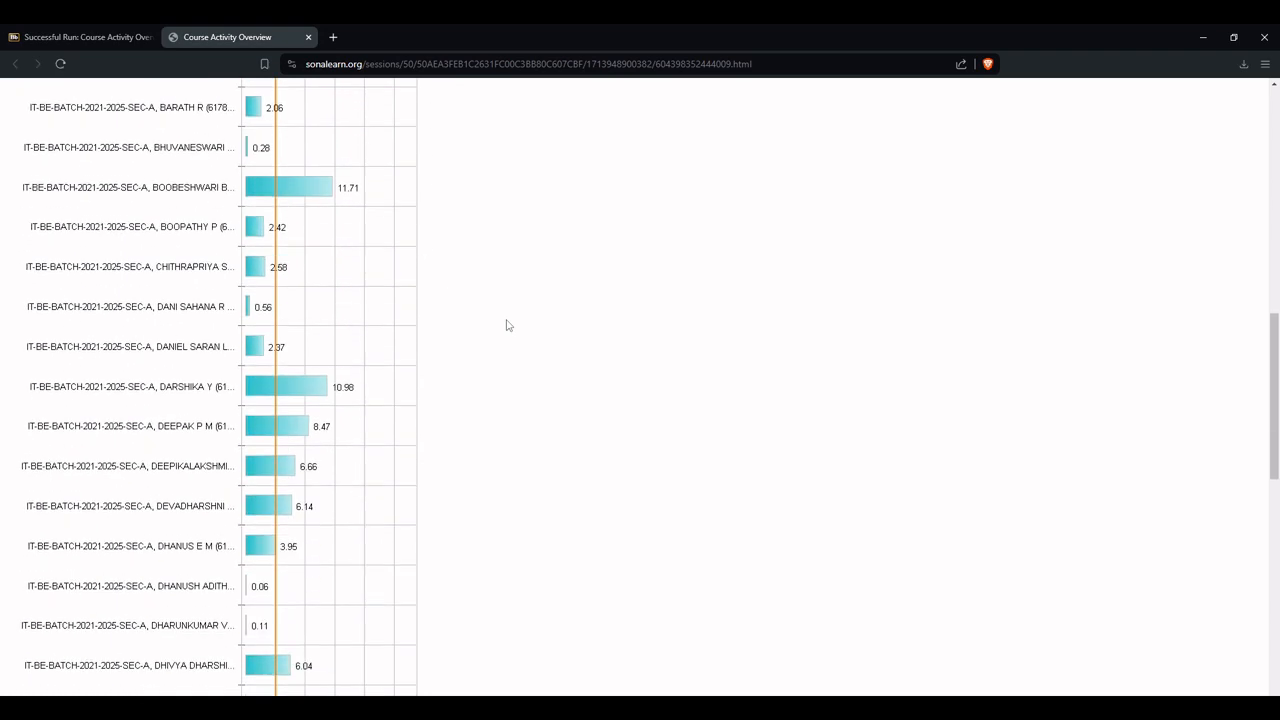
scroll("up", 3)
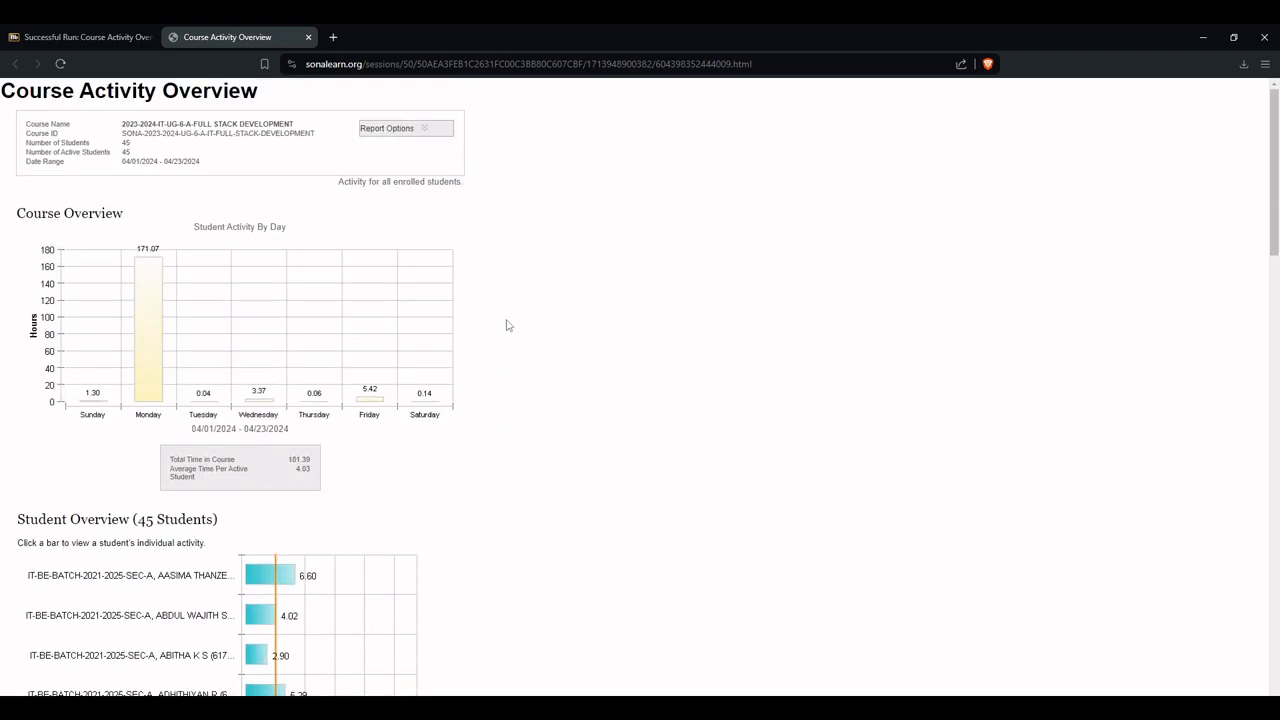
scroll("down", 3)
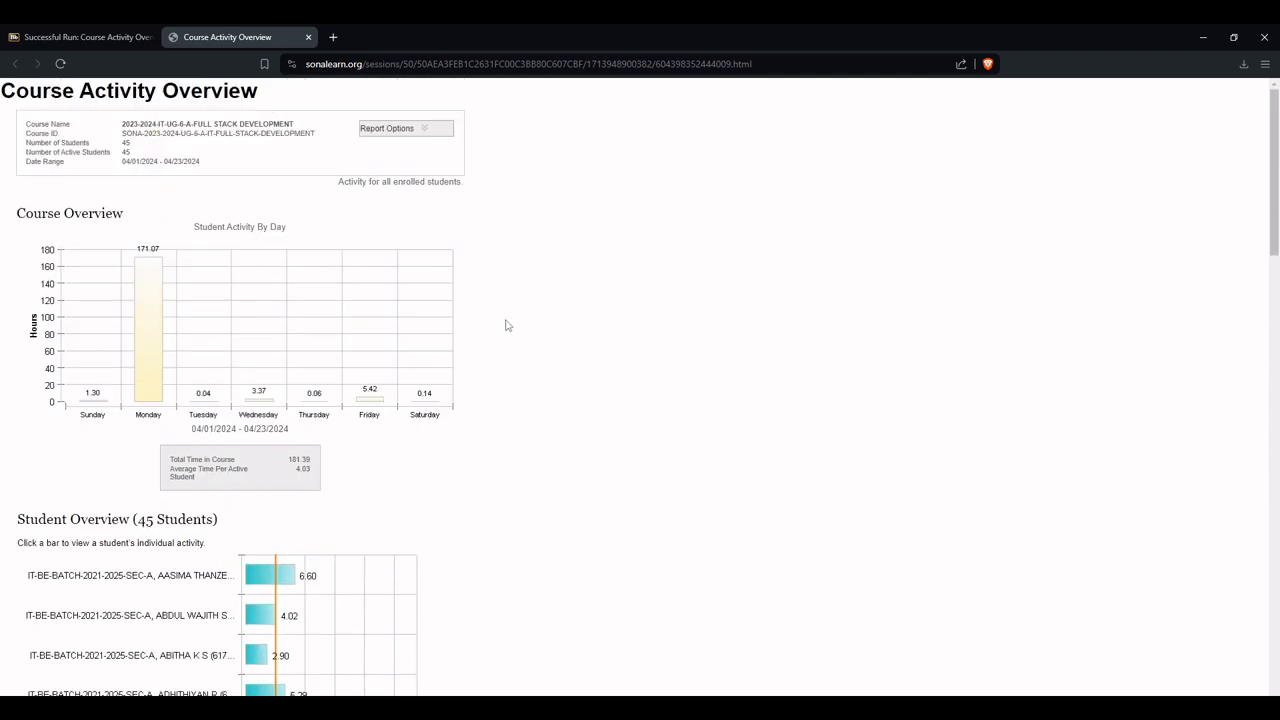
left_click(403, 128)
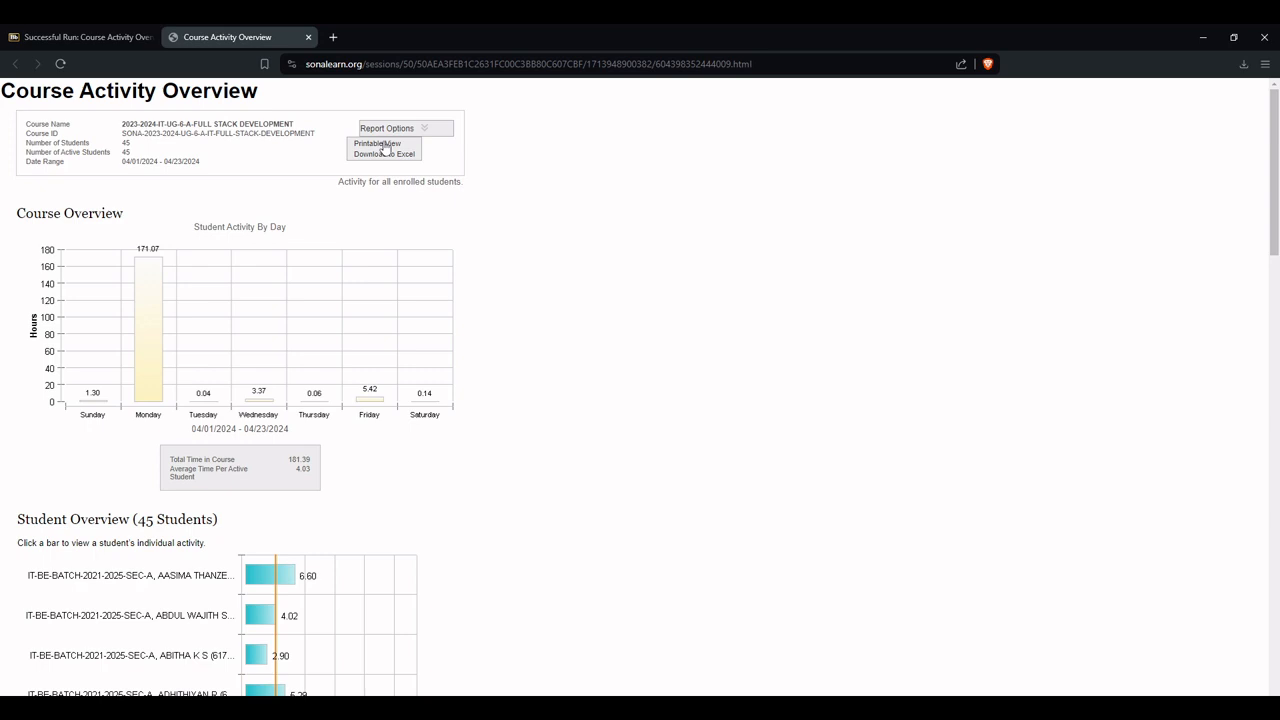
left_click(381, 143)
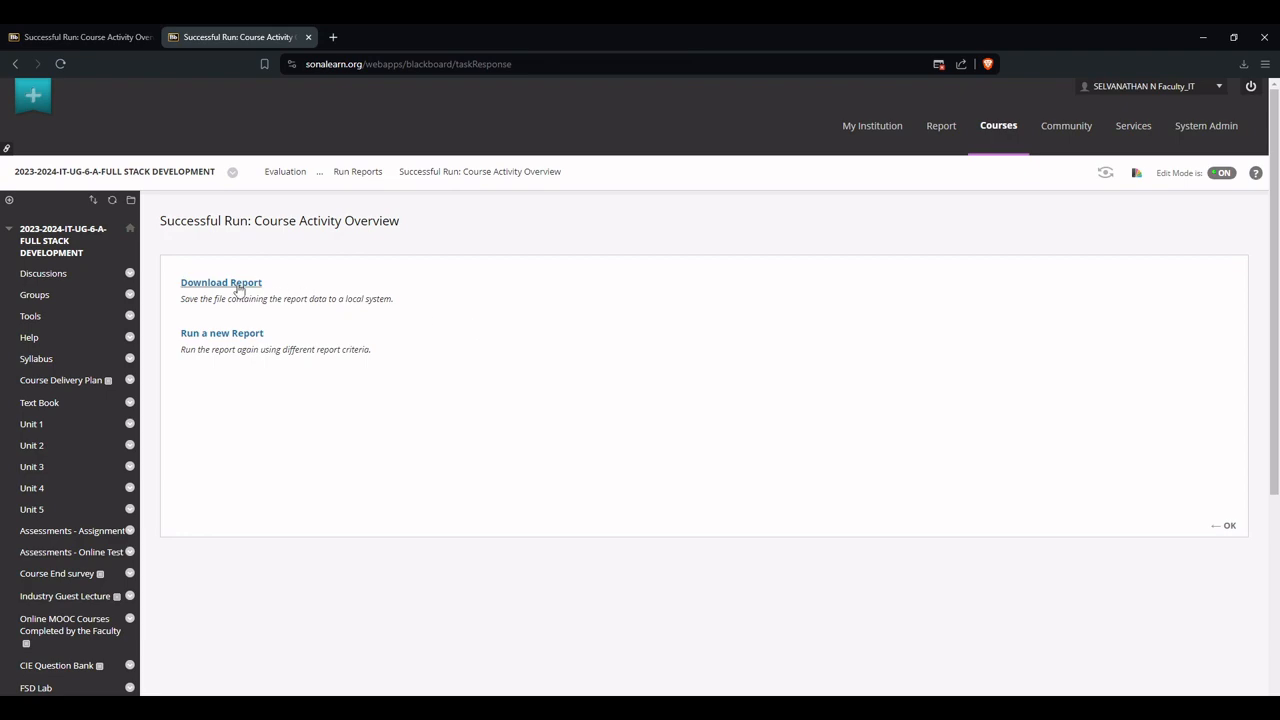
Download the Course Activity Overview PDF and scroll to its Student Overview pages
left_click(220, 282)
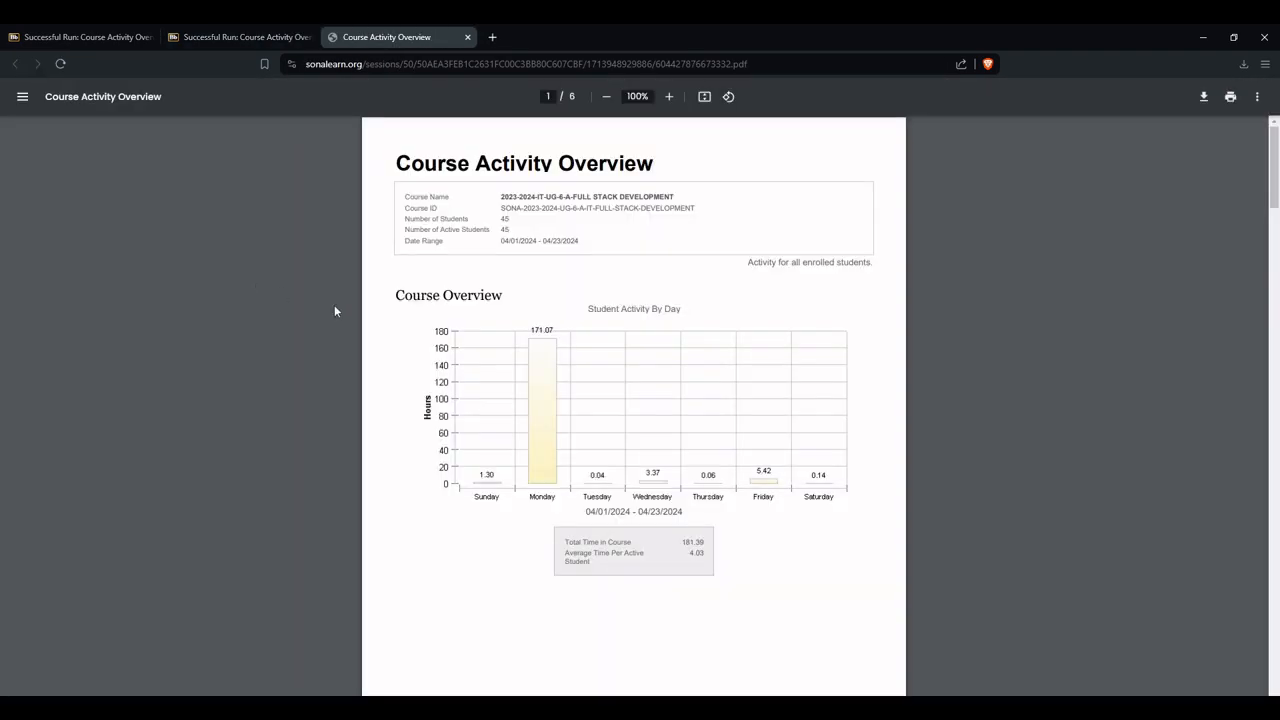
scroll("down", 3)
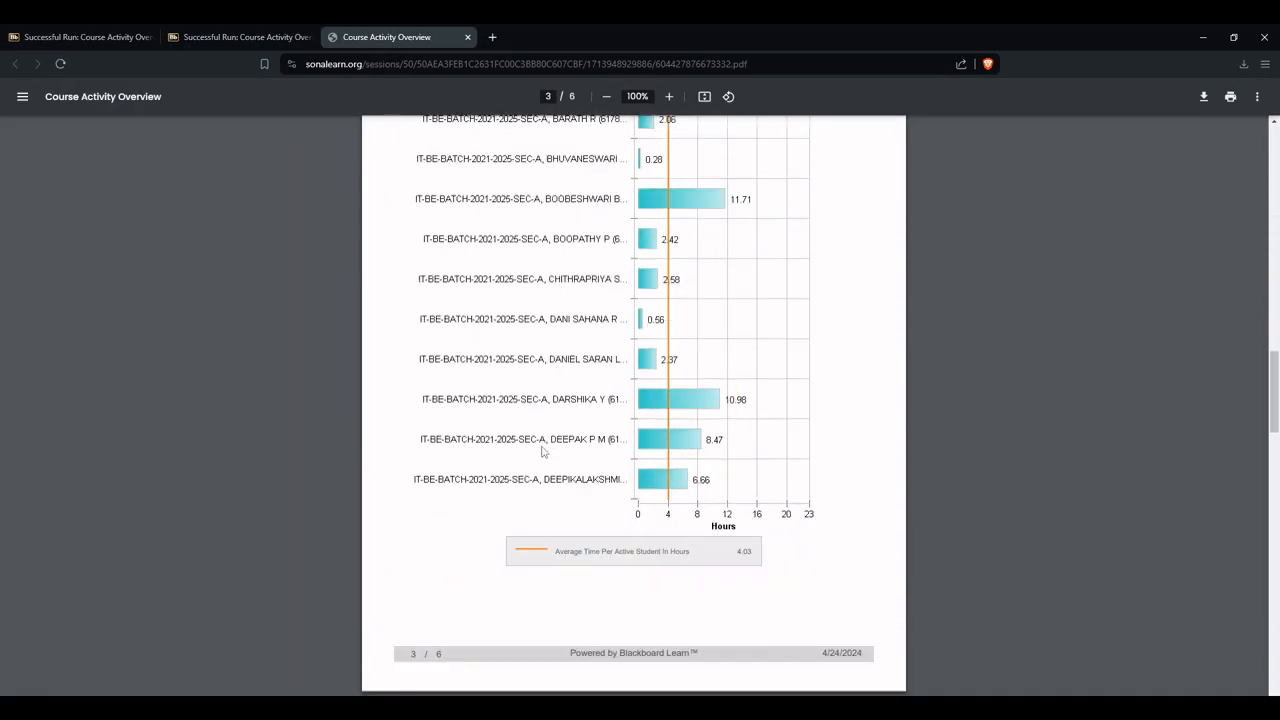
scroll("down", 3)
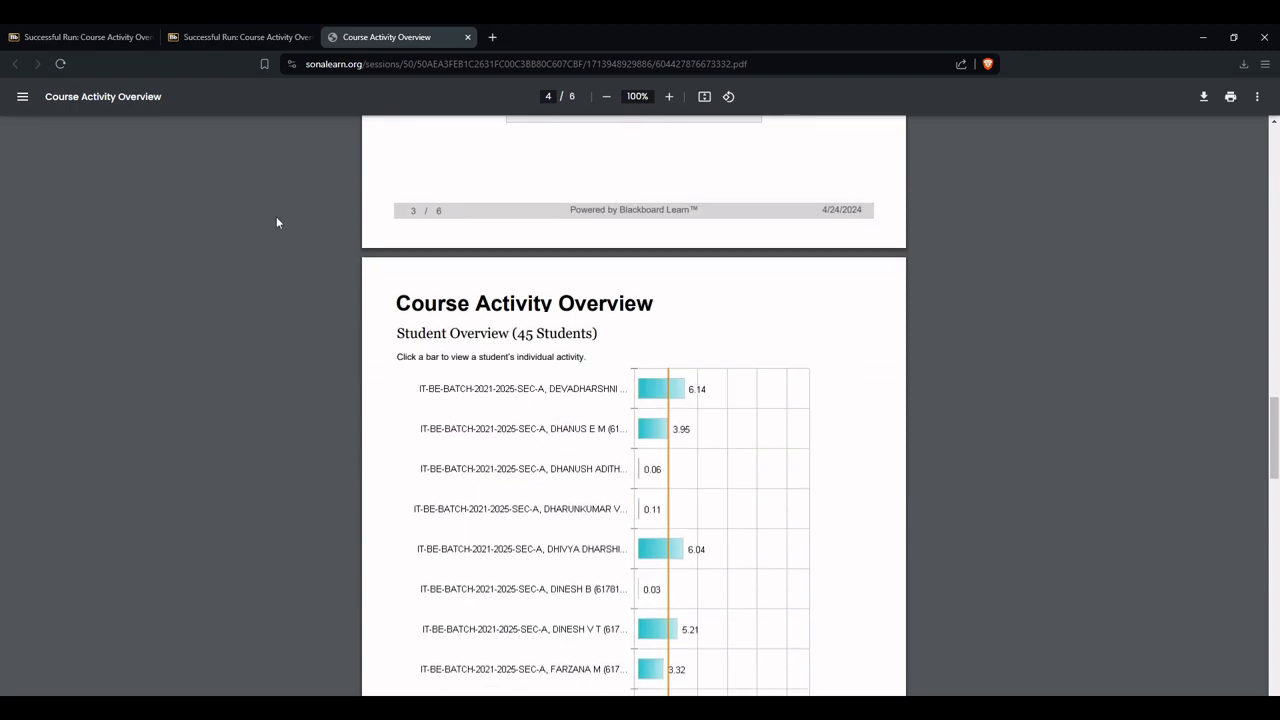